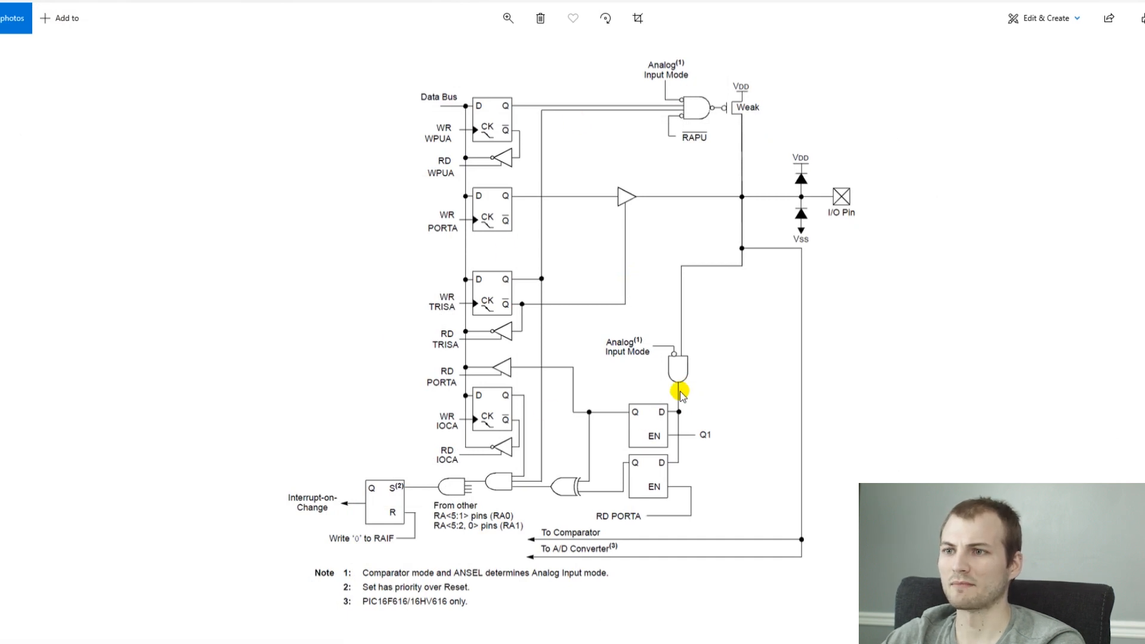
mouse_move(777, 145)
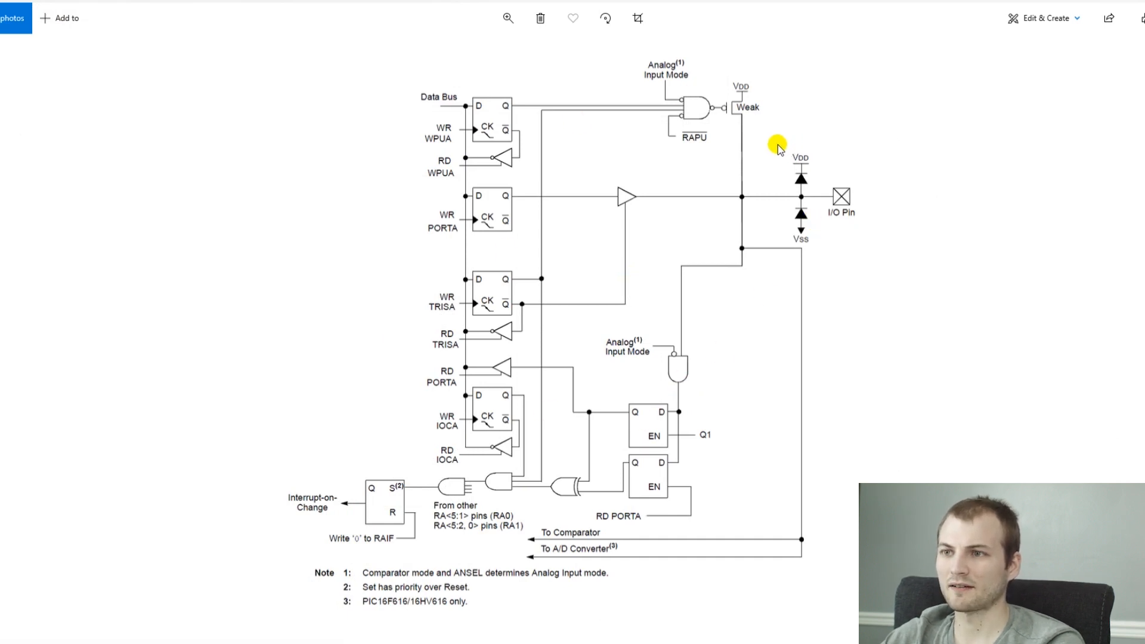
mouse_move(880, 200)
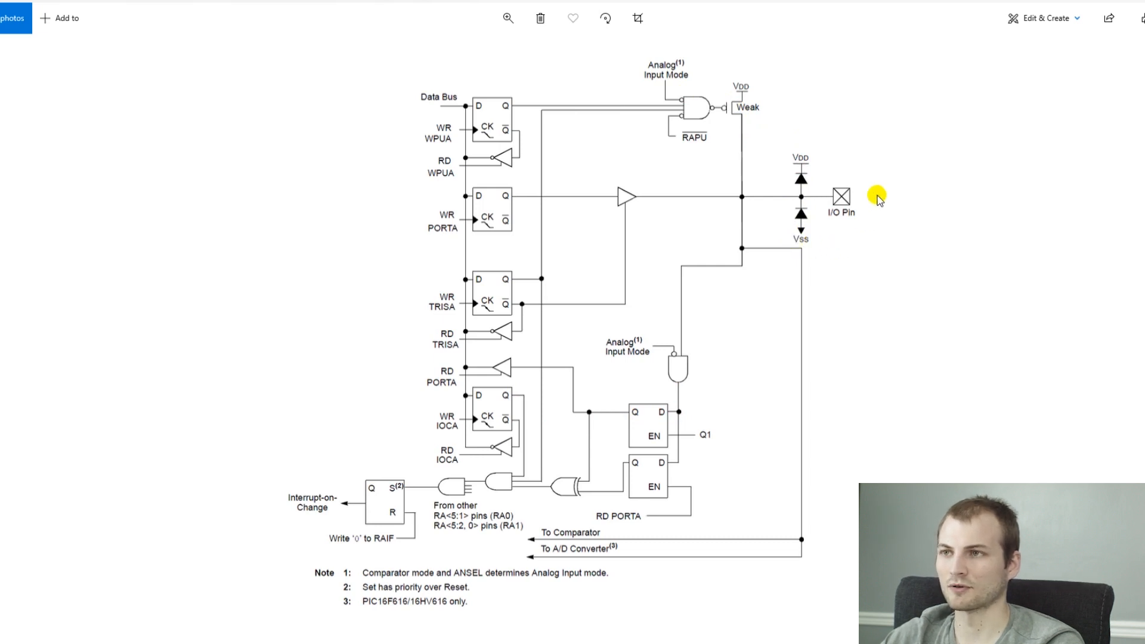
mouse_move(738, 315)
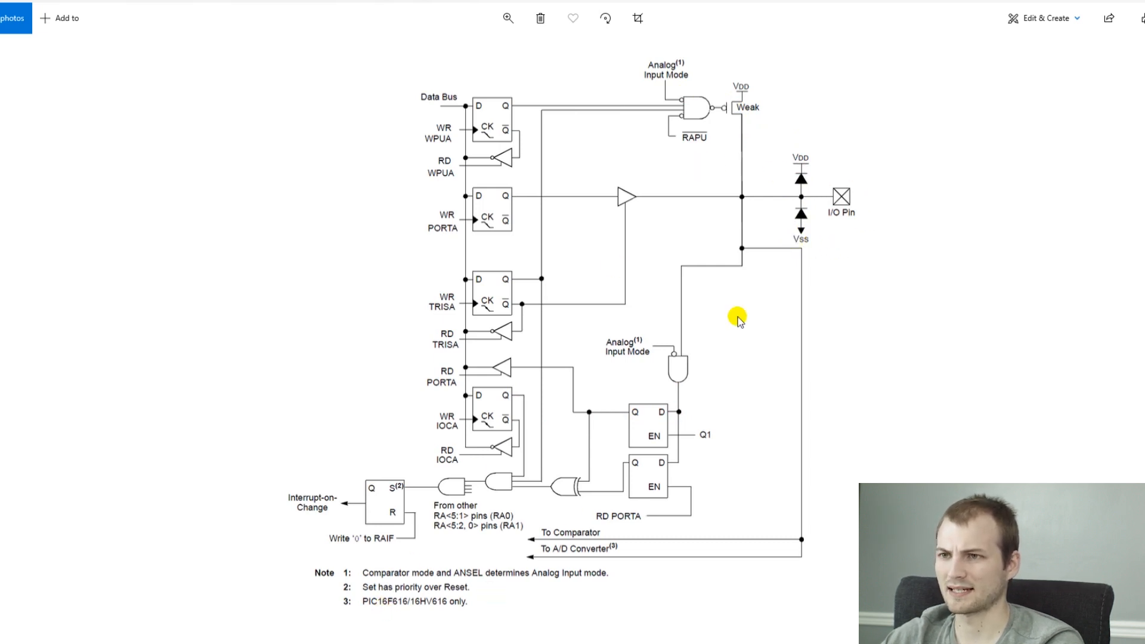
mouse_move(816, 243)
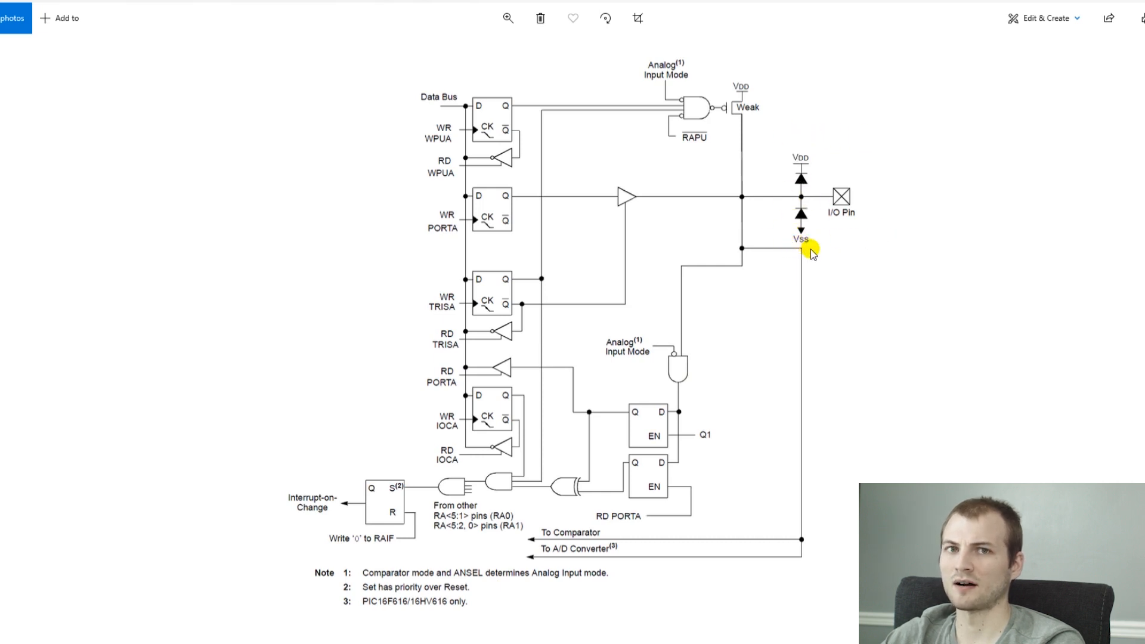
mouse_move(802, 241)
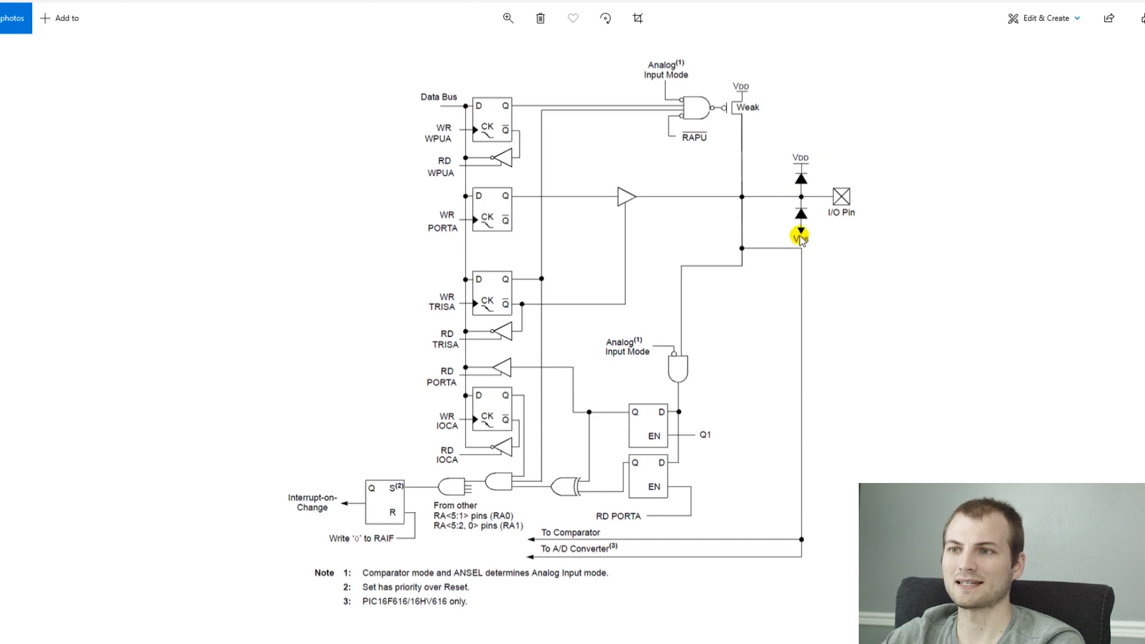
mouse_move(929, 182)
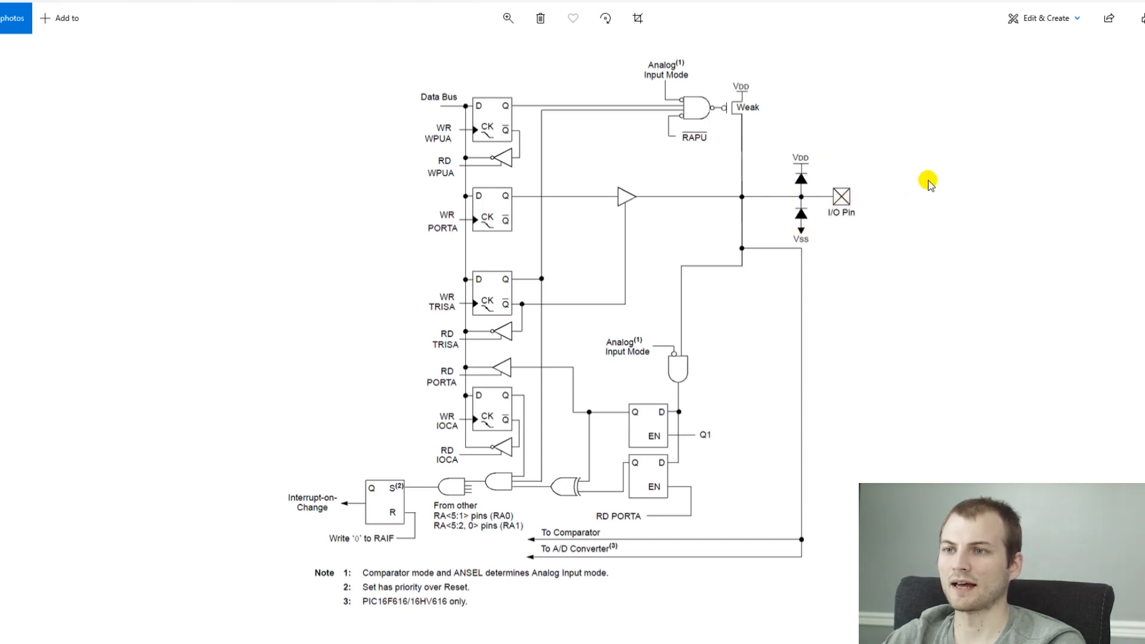
mouse_move(978, 212)
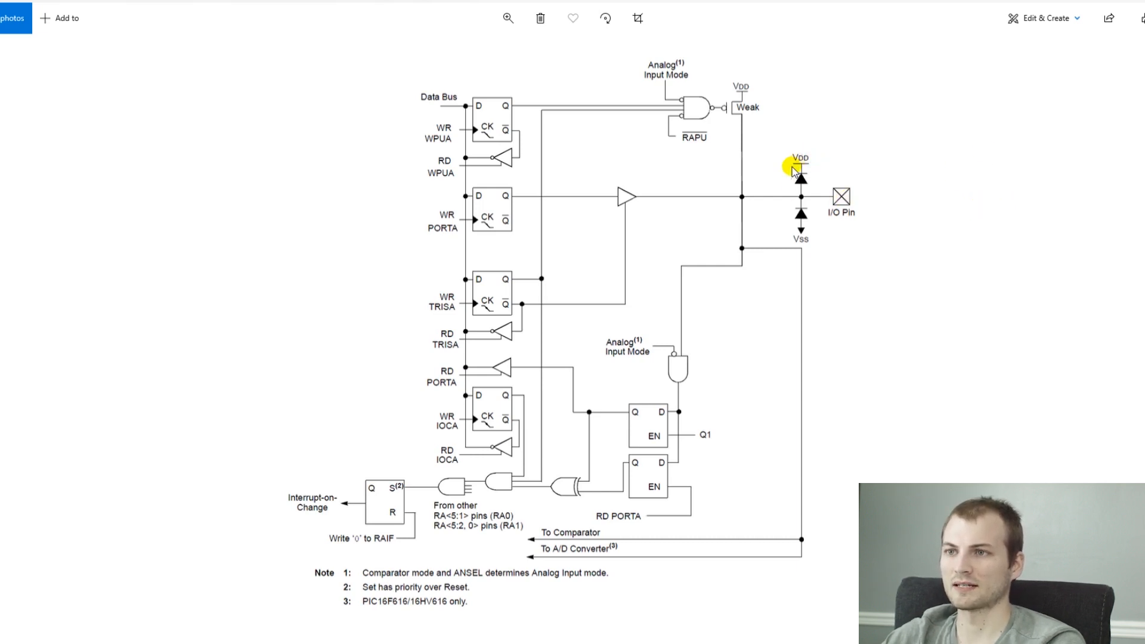
mouse_move(820, 159)
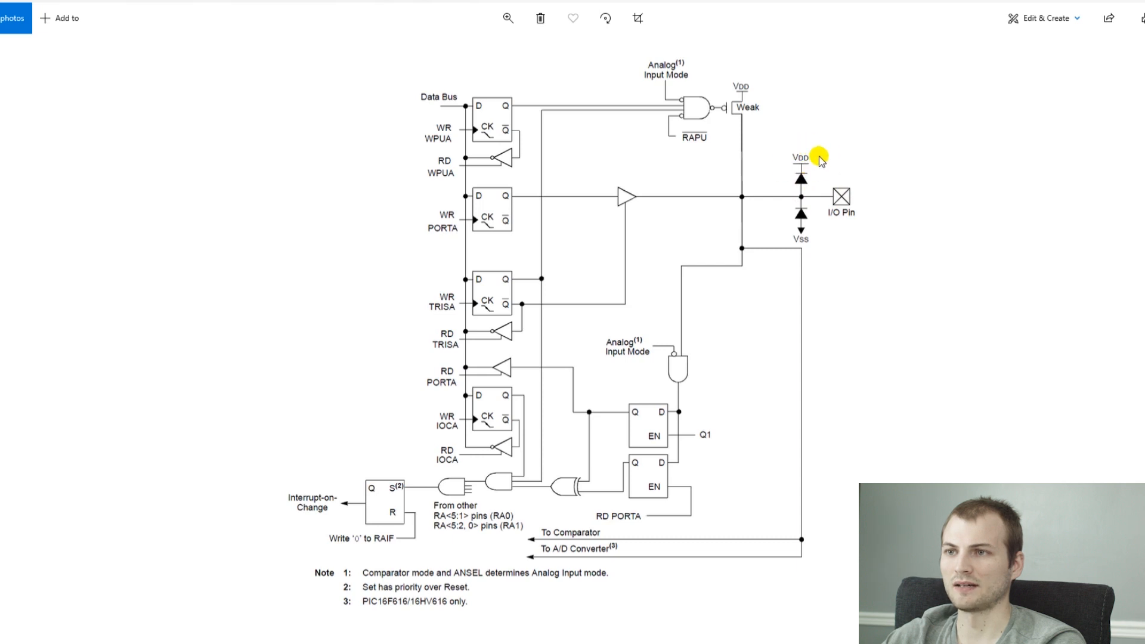
mouse_move(801, 159)
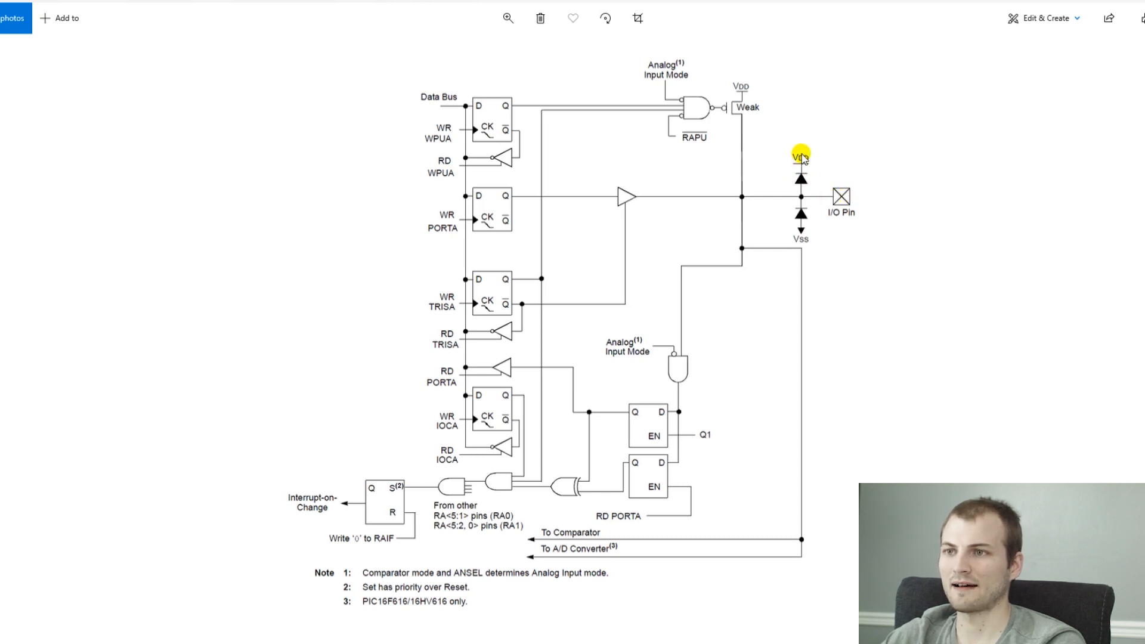
mouse_move(841, 198)
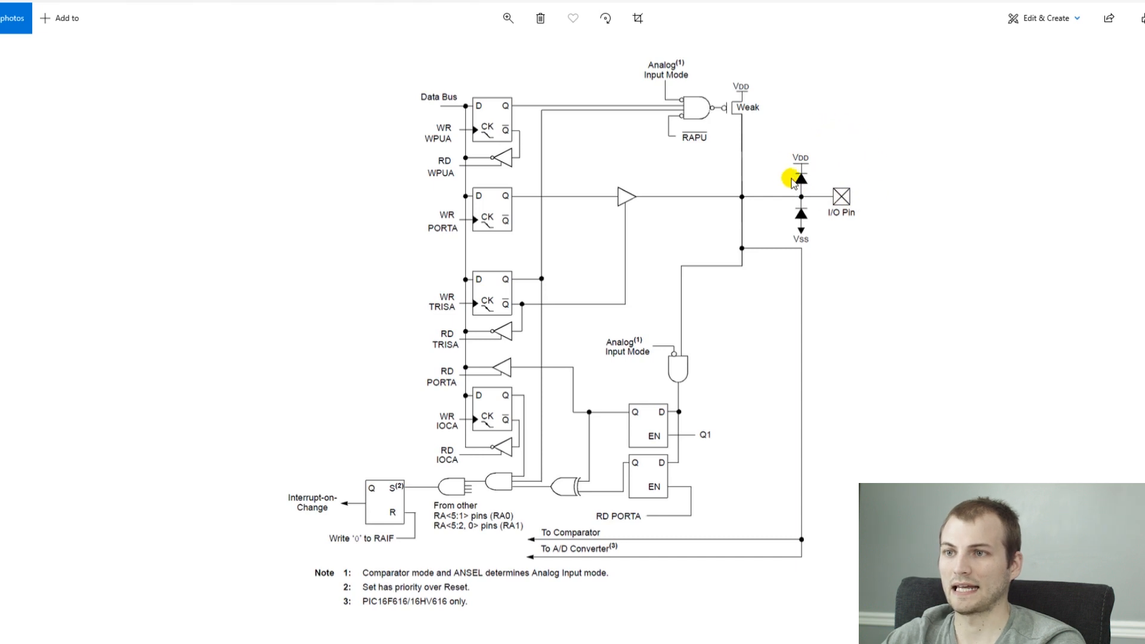
mouse_move(794, 144)
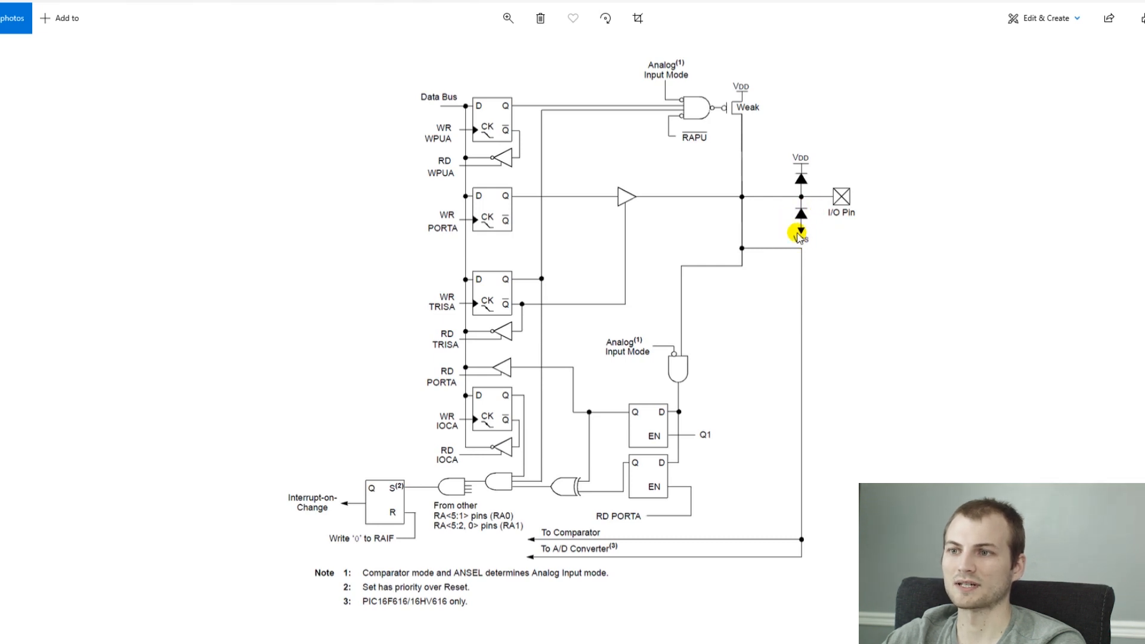
mouse_move(844, 235)
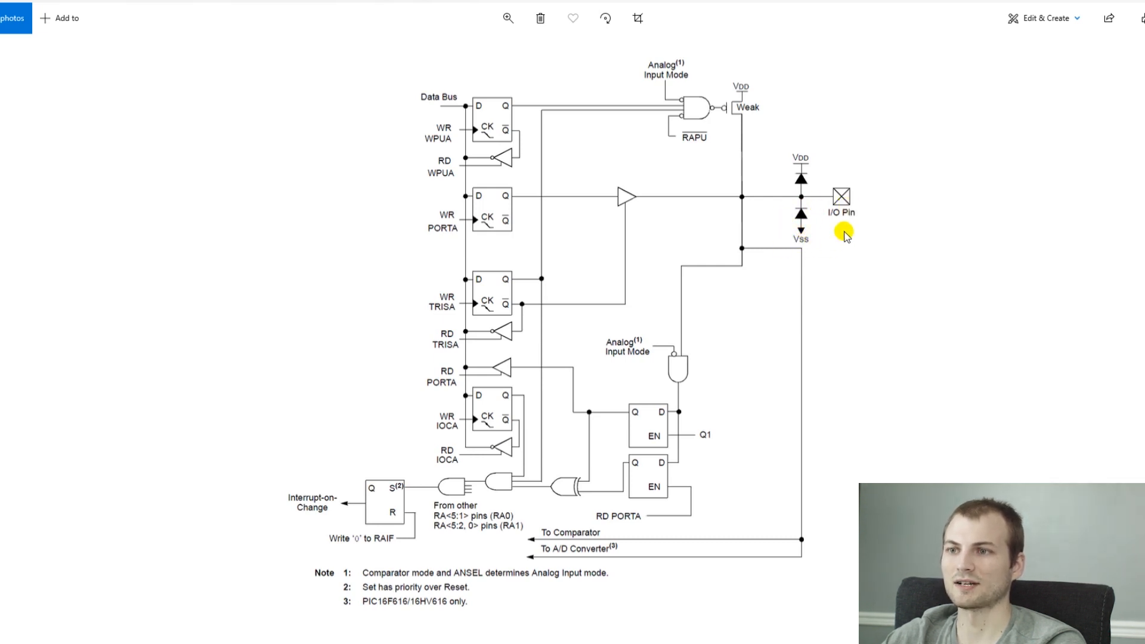
mouse_move(798, 222)
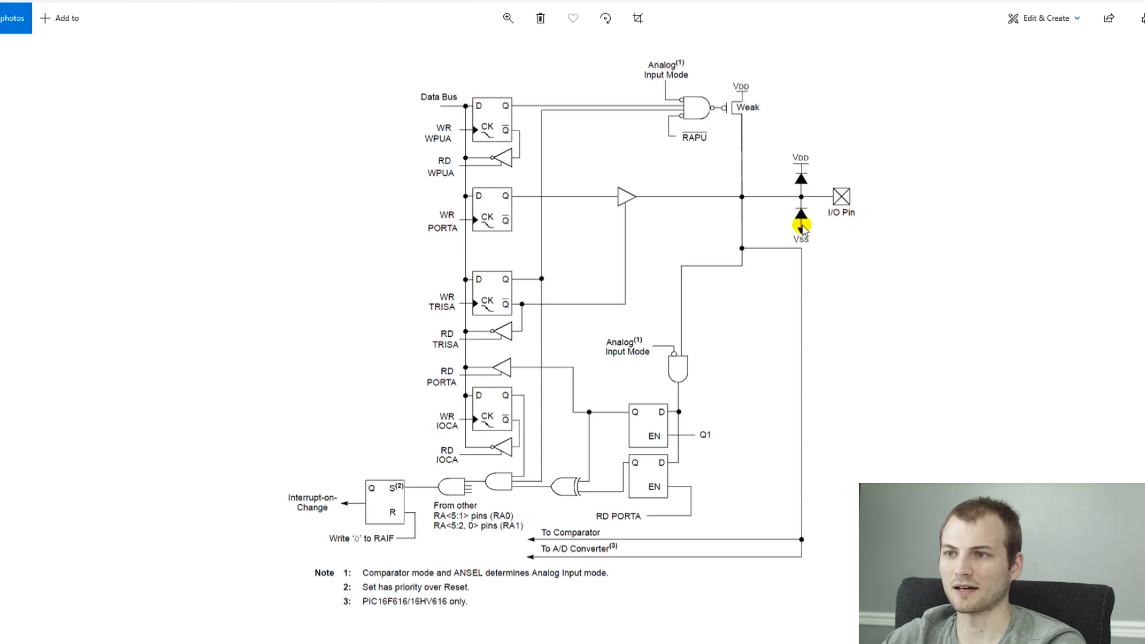
mouse_move(812, 201)
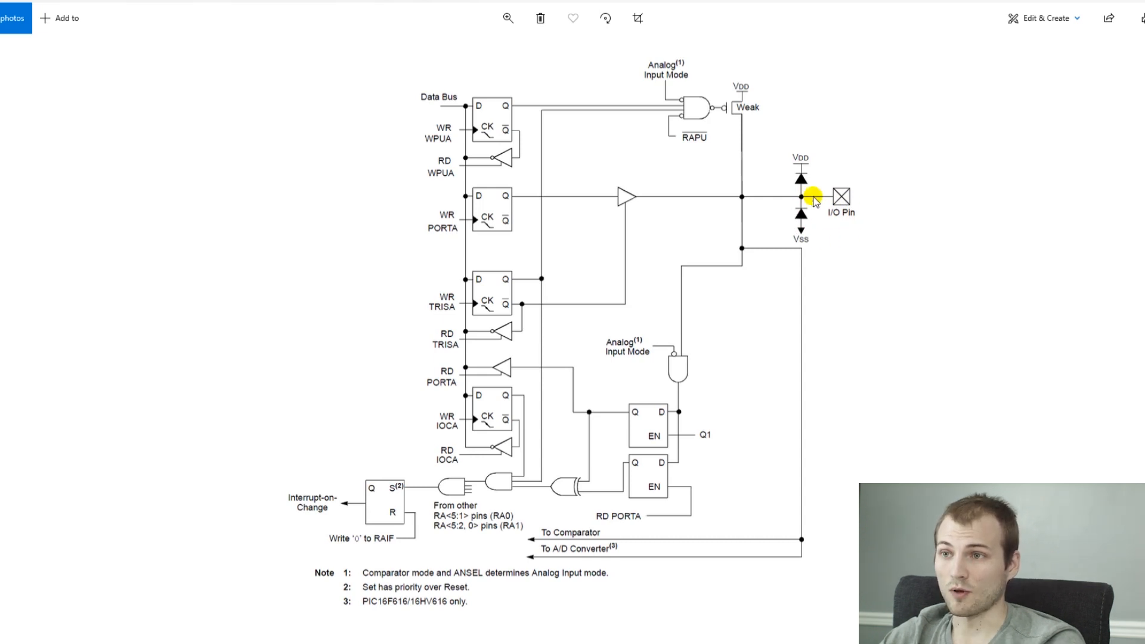
mouse_move(824, 141)
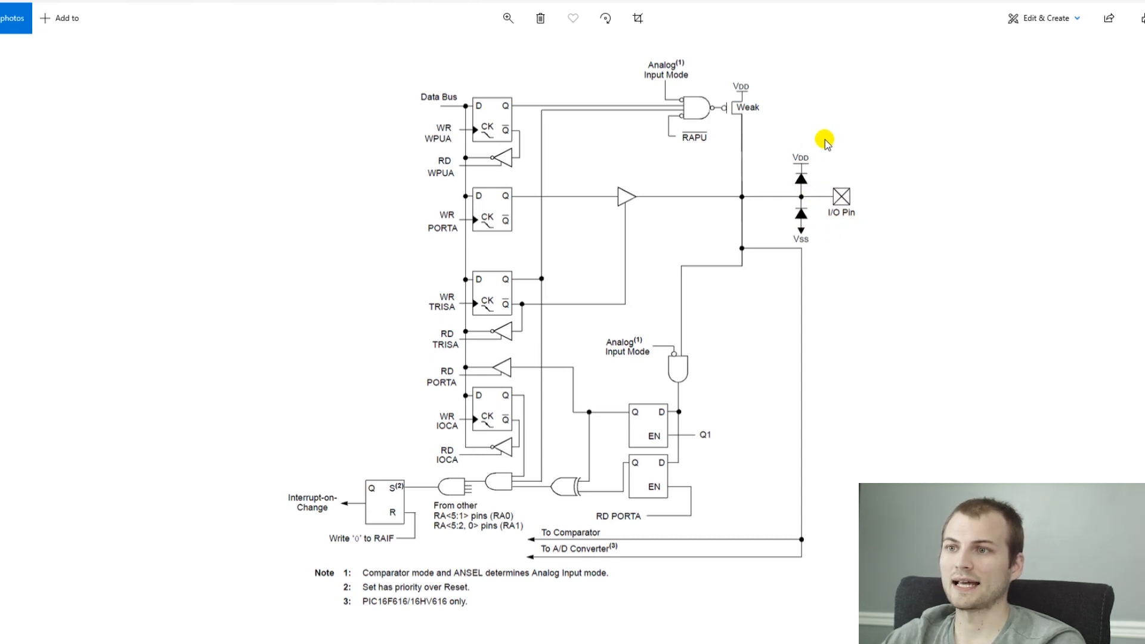
mouse_move(802, 183)
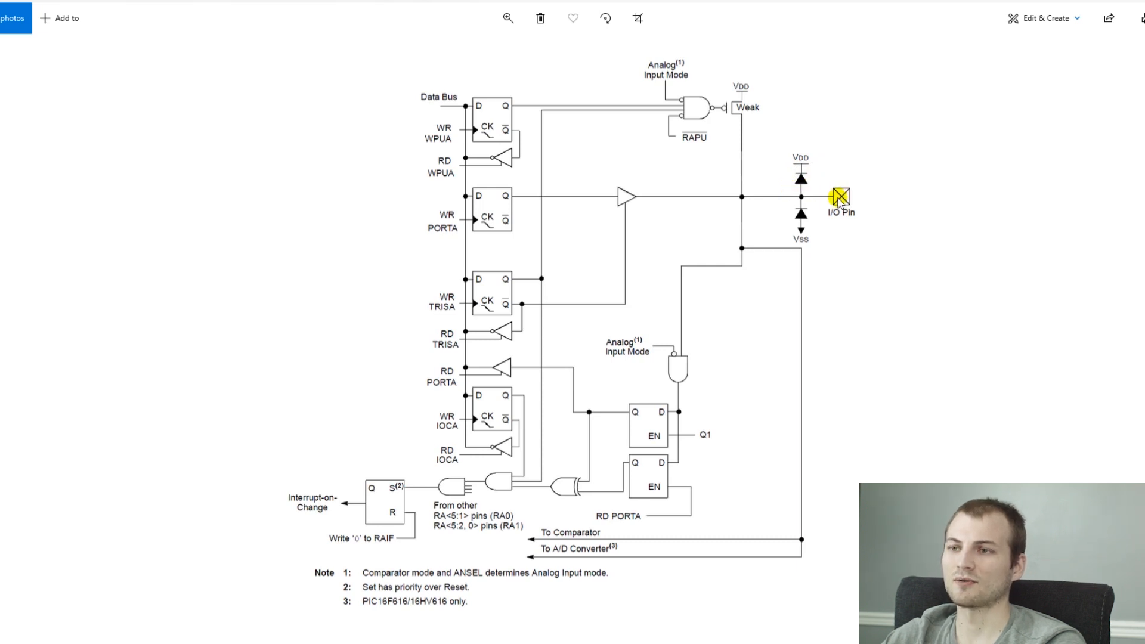
mouse_move(816, 169)
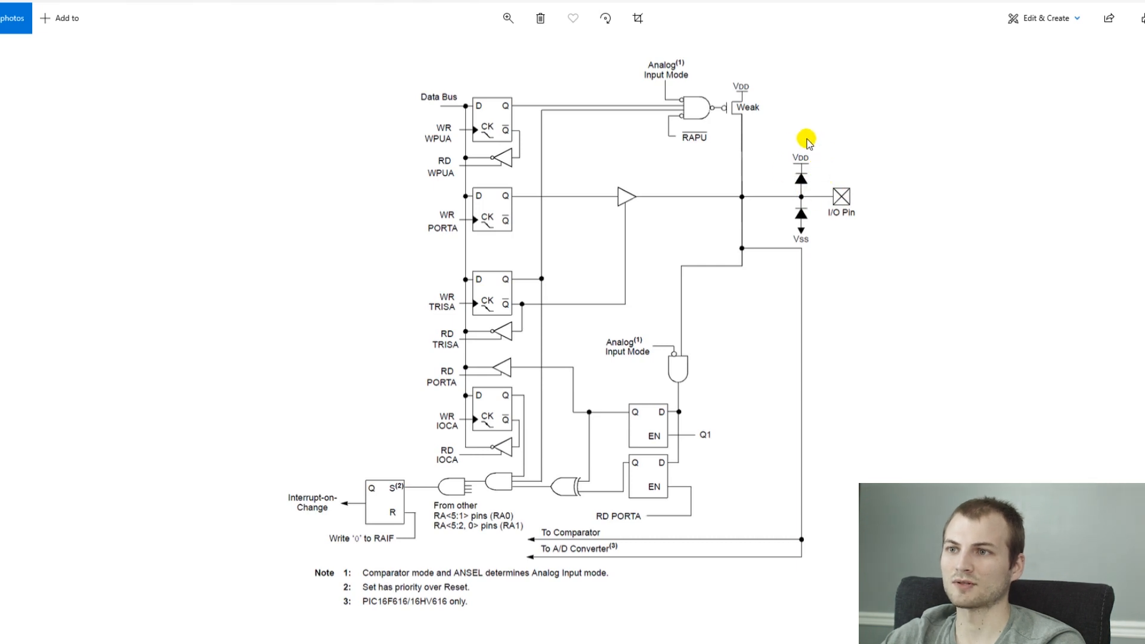
mouse_move(783, 181)
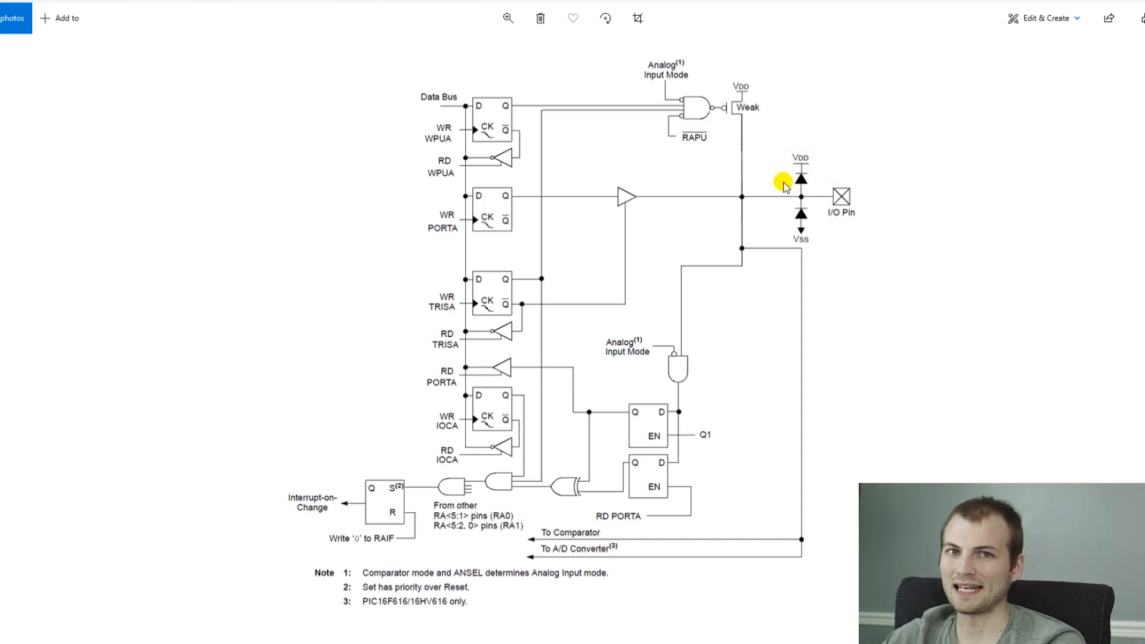
mouse_move(808, 145)
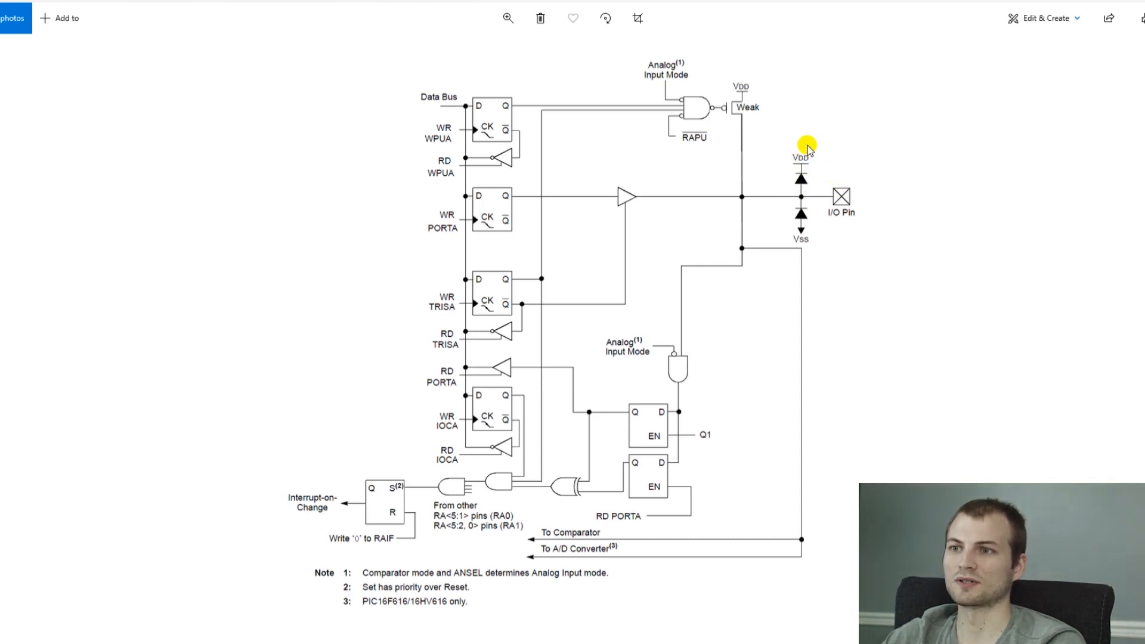
mouse_move(813, 162)
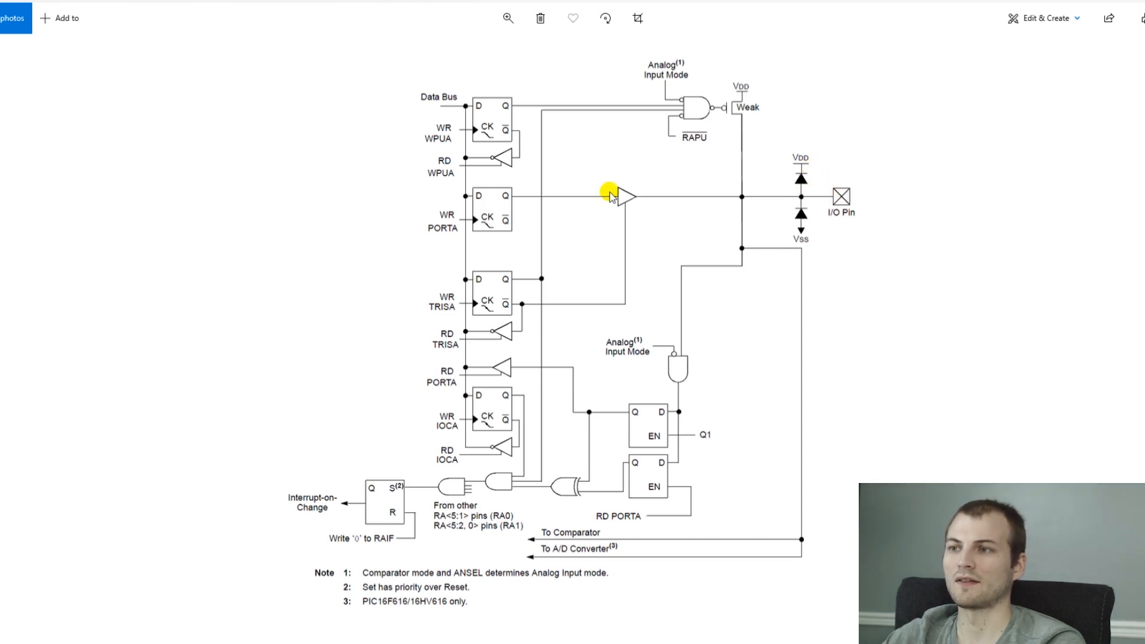
mouse_move(637, 199)
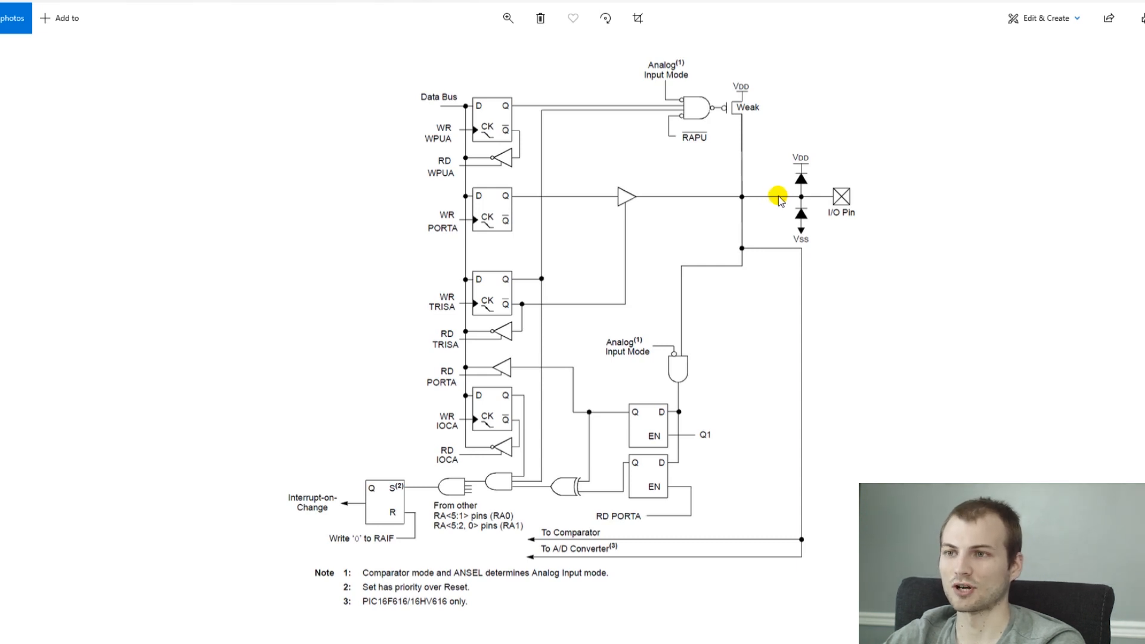
mouse_move(780, 230)
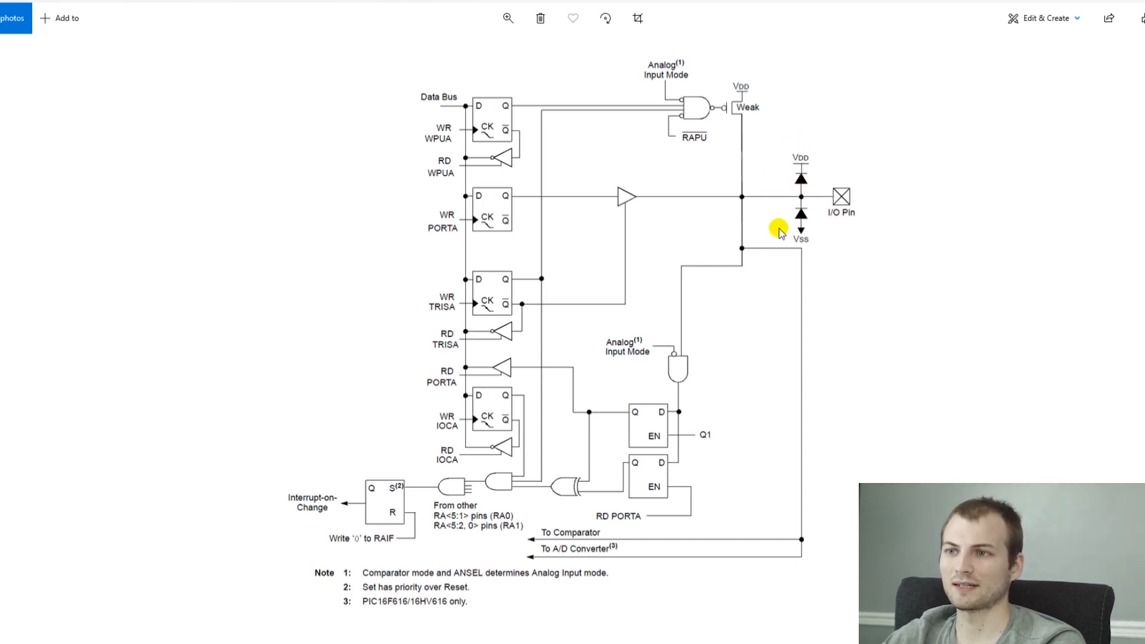
mouse_move(795, 217)
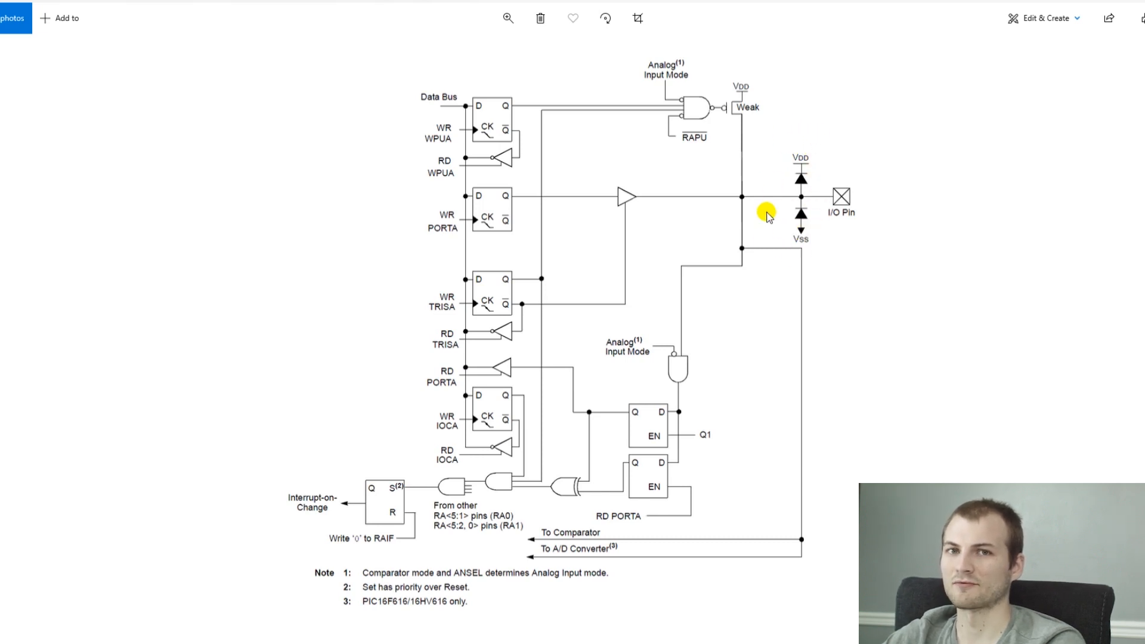
mouse_move(766, 250)
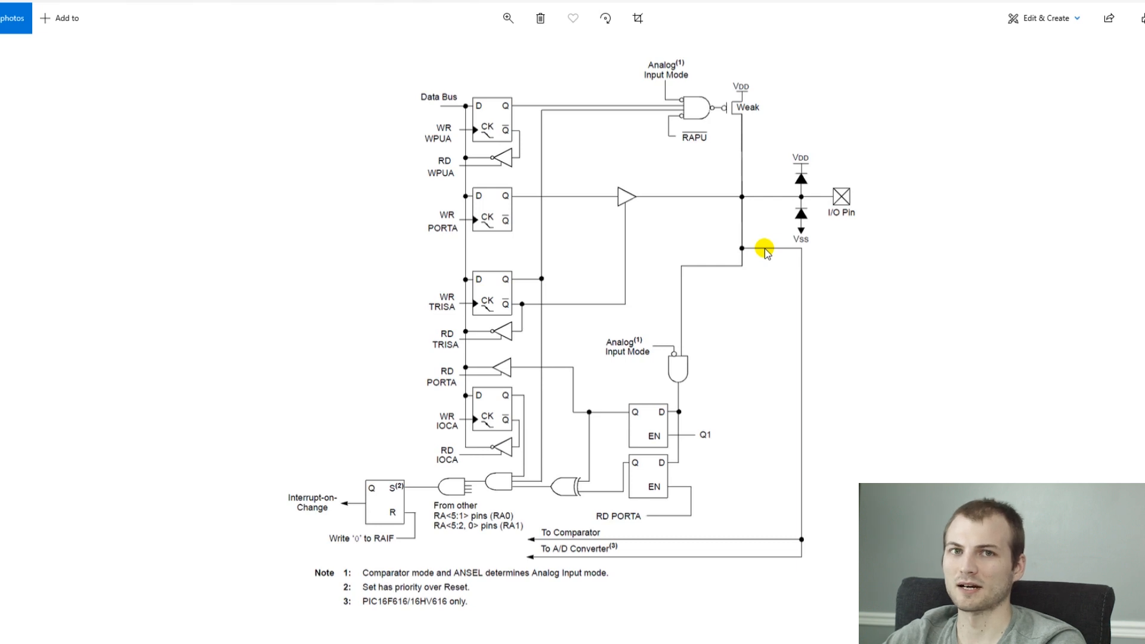
mouse_move(848, 164)
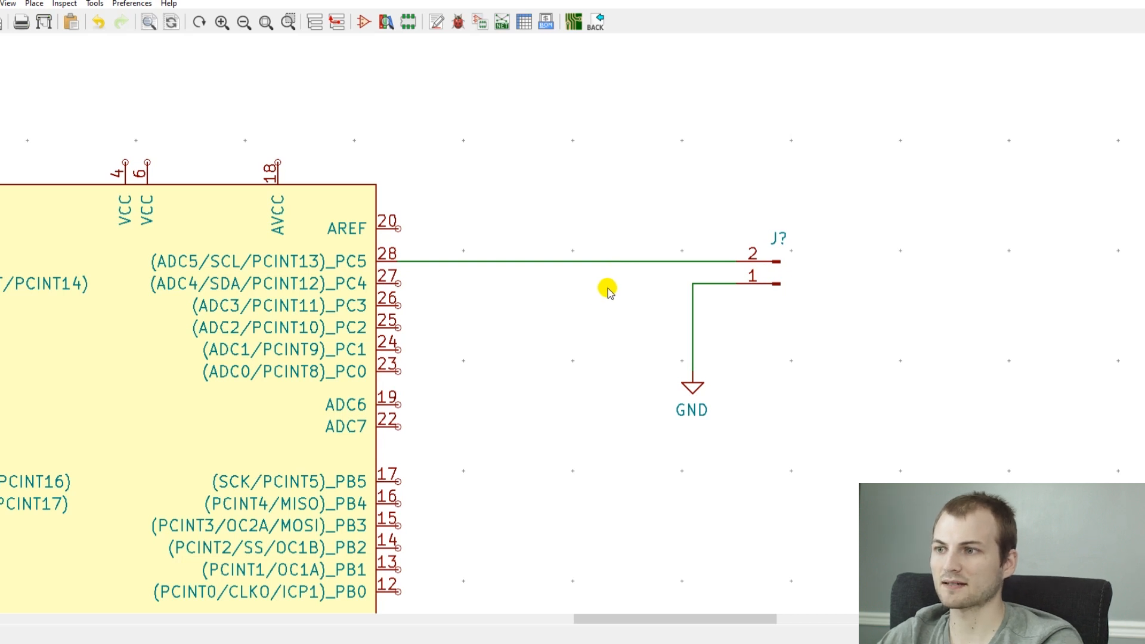
Step: Replace the direct PC5-to-connector wire with an R_US resistor placed in series
click(609, 259)
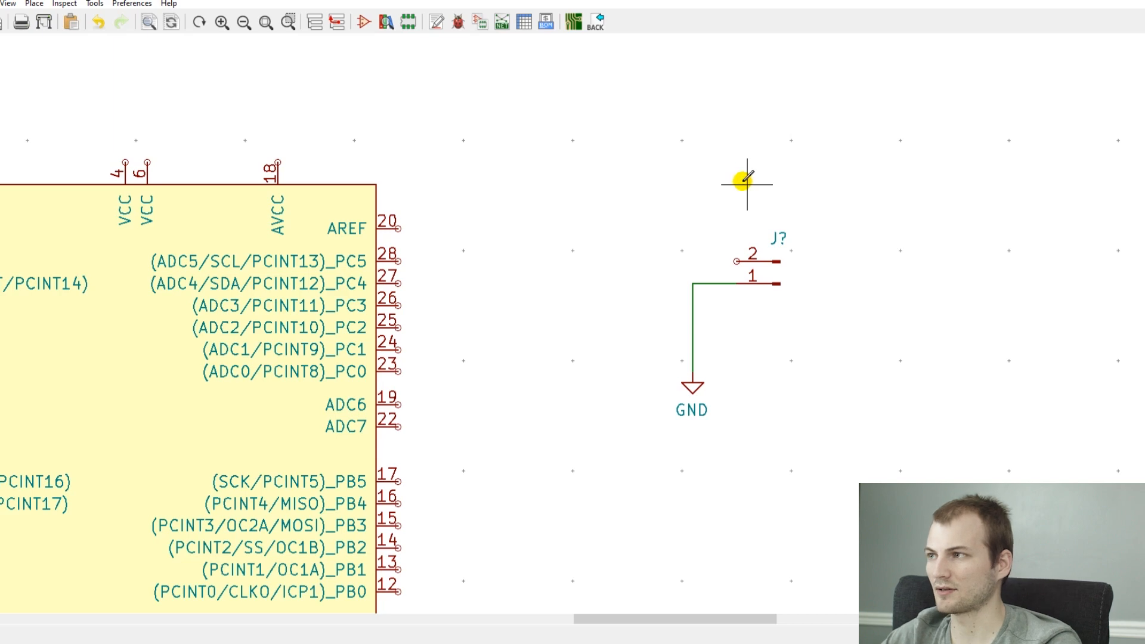
text(res)
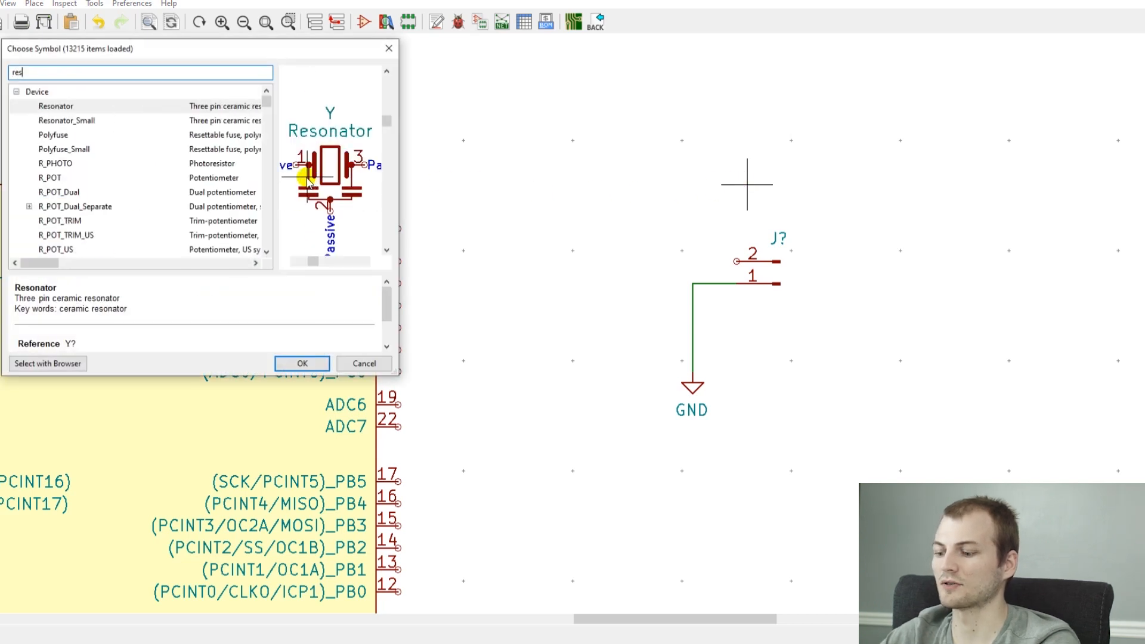
text(_us)
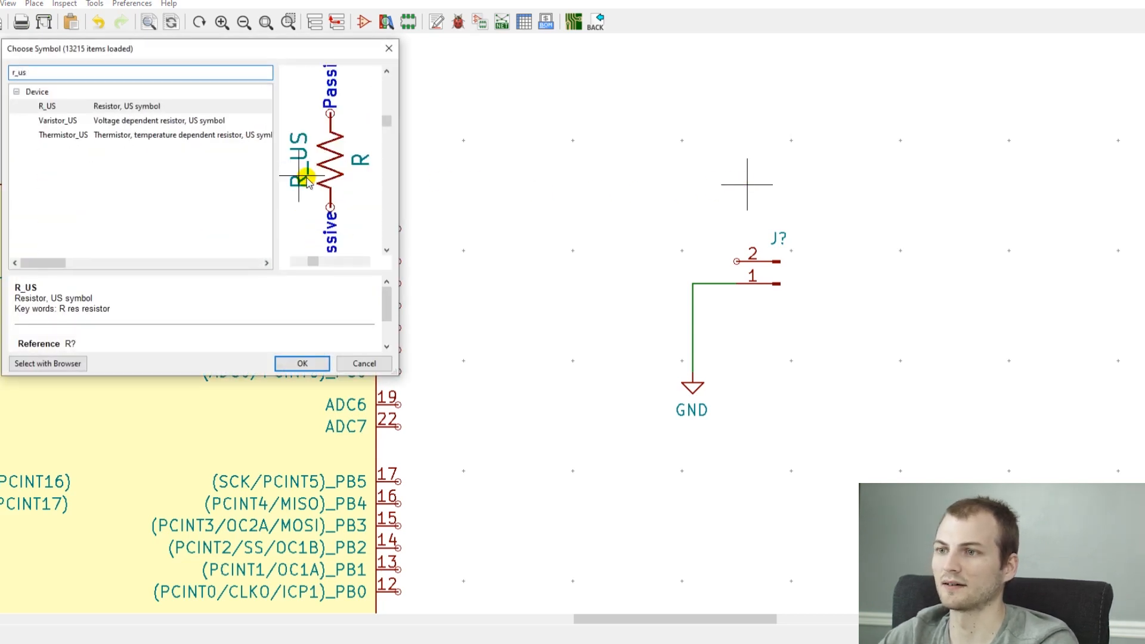
click(300, 363)
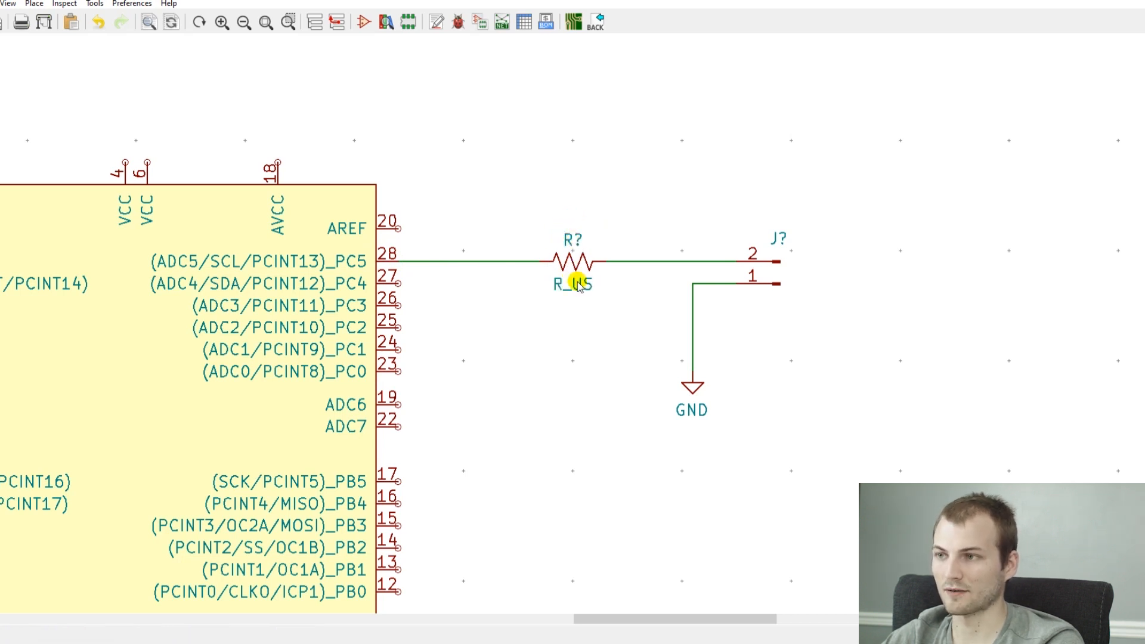
Step: Edit the resistor's value field in Edit Value Field so its value label is shown
double_click(574, 284)
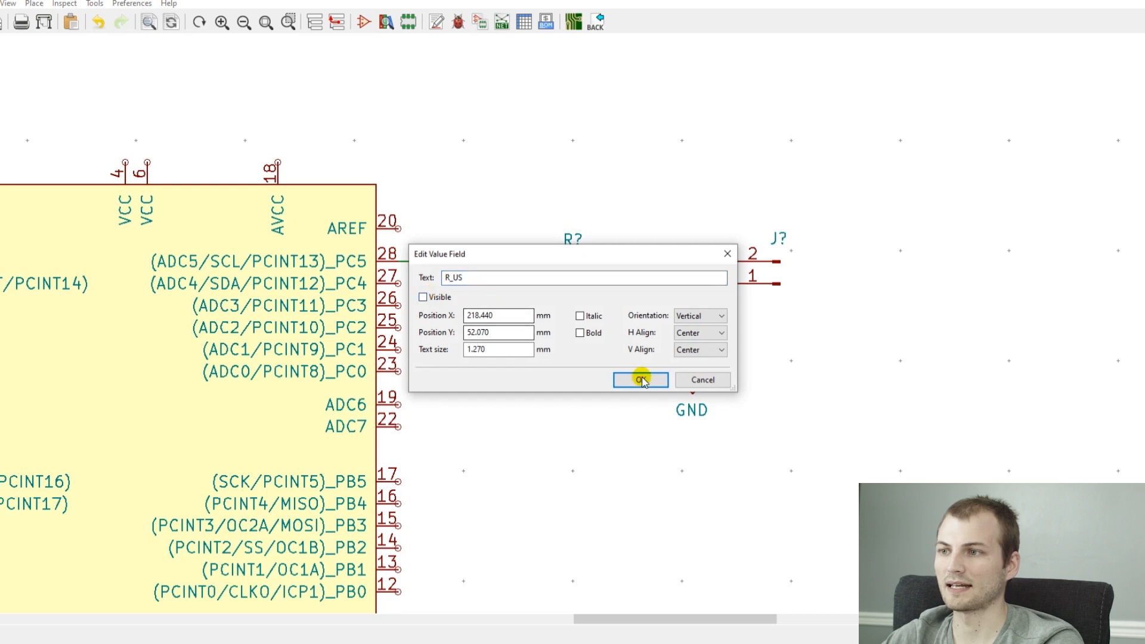
click(639, 380)
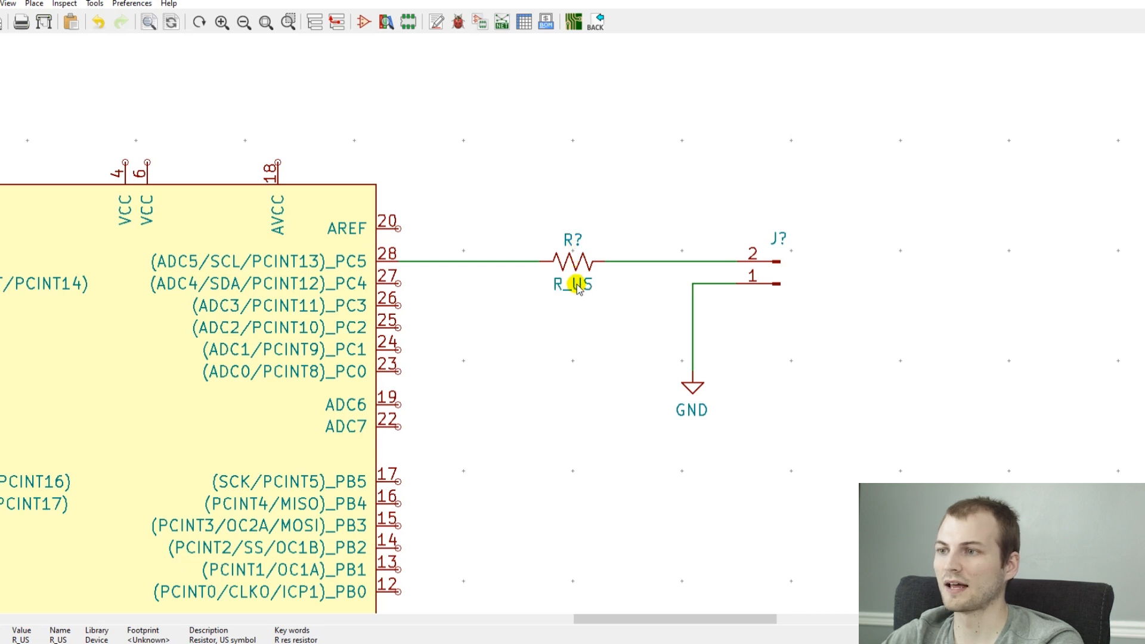
double_click(574, 284)
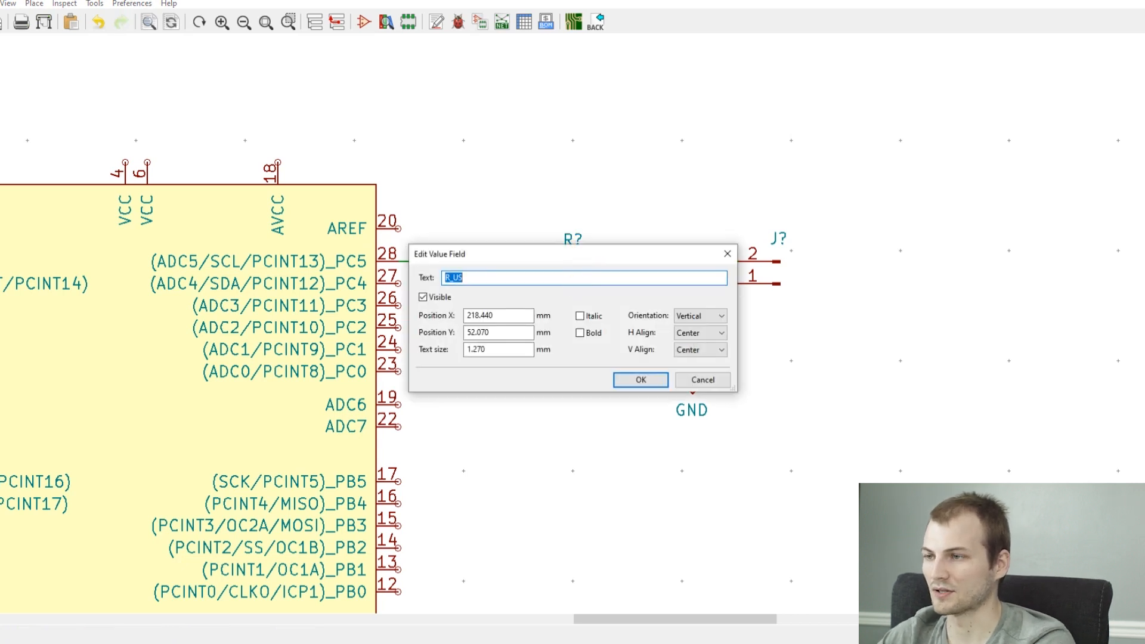
click(639, 380)
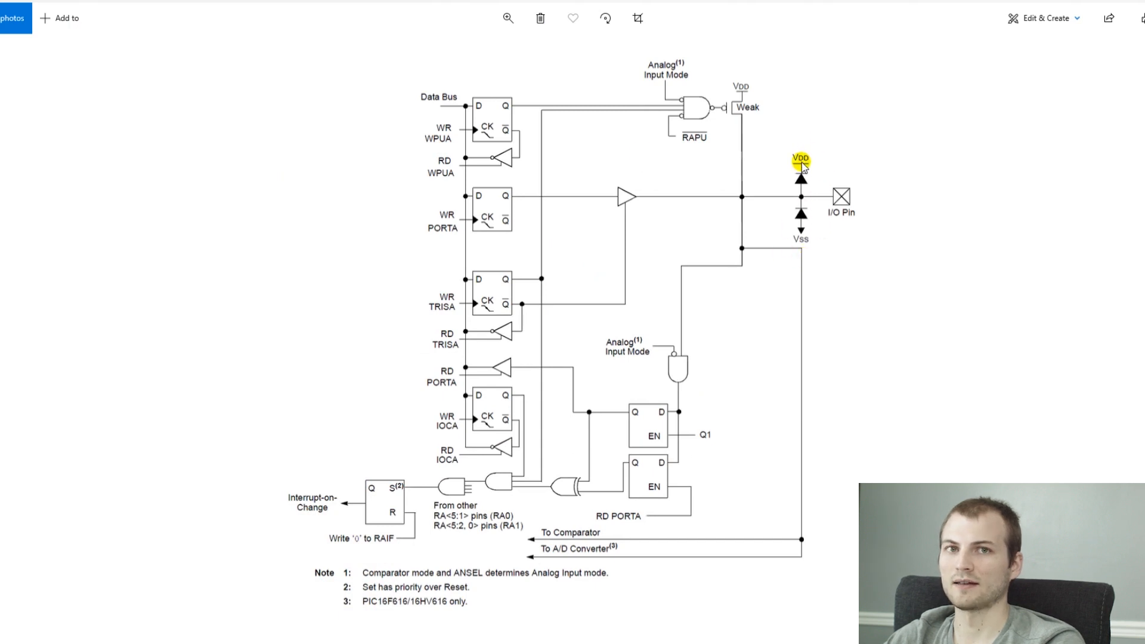
mouse_move(859, 203)
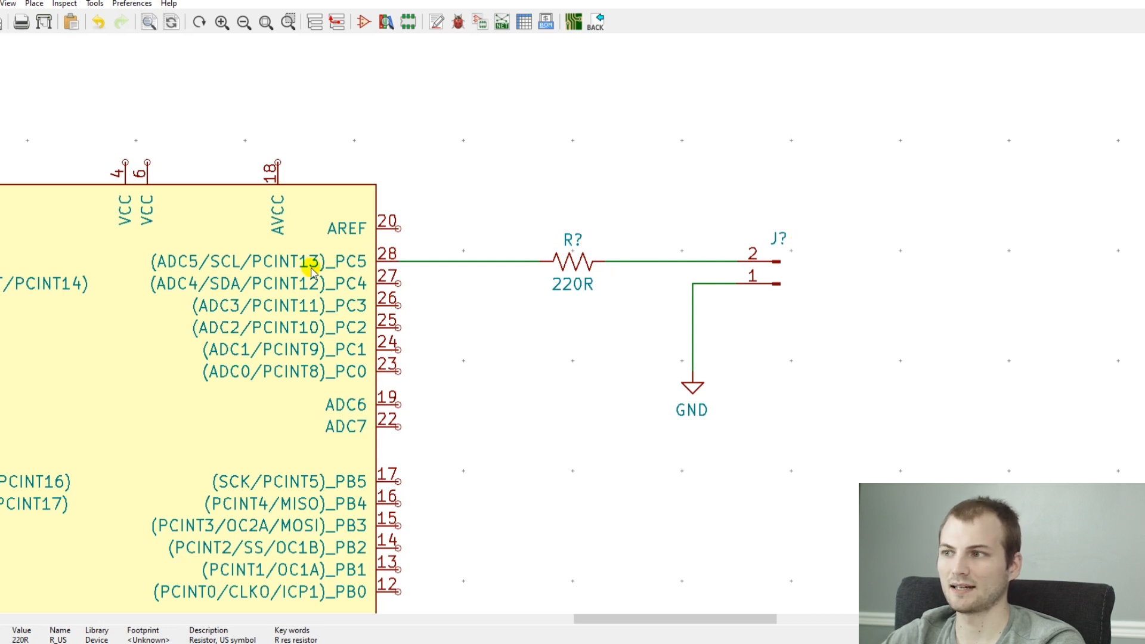
mouse_move(745, 242)
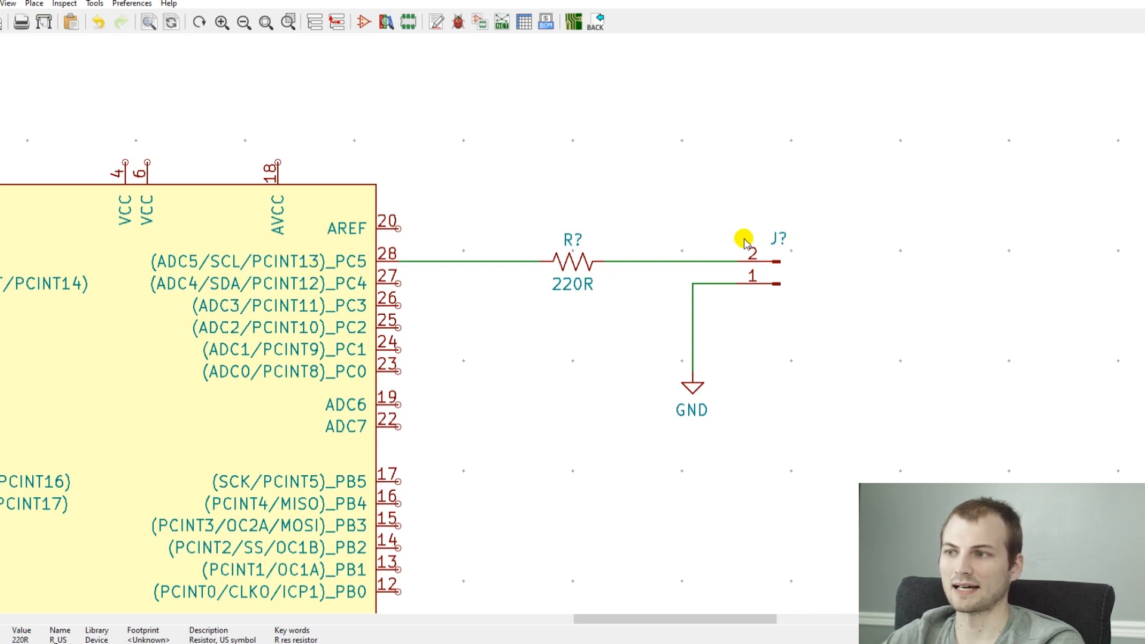
mouse_move(593, 258)
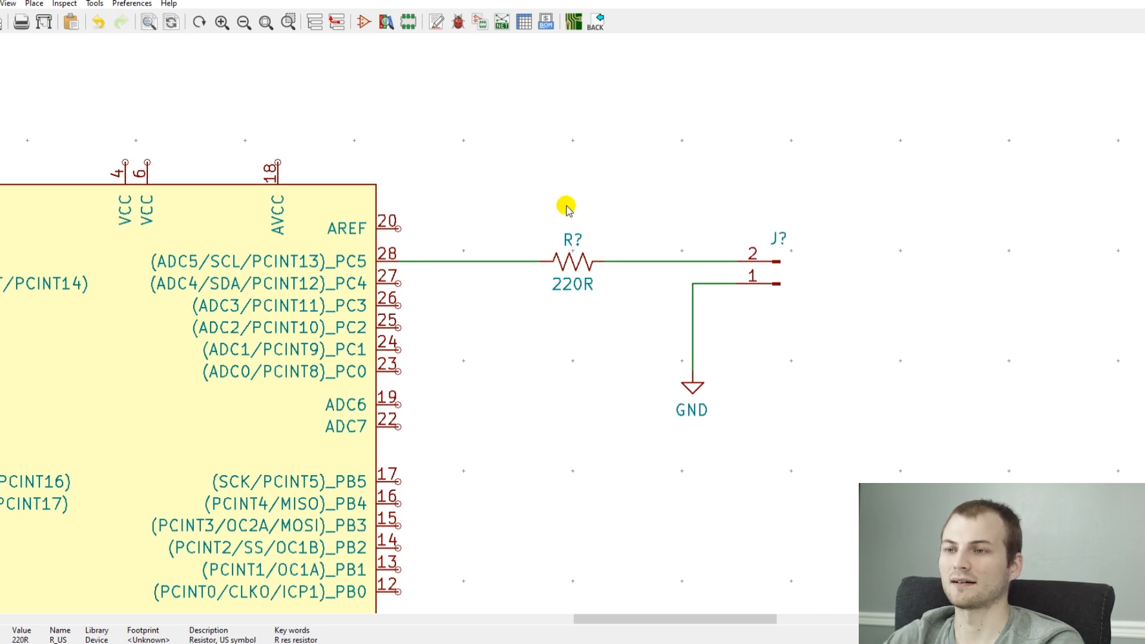
mouse_move(853, 128)
text(c)
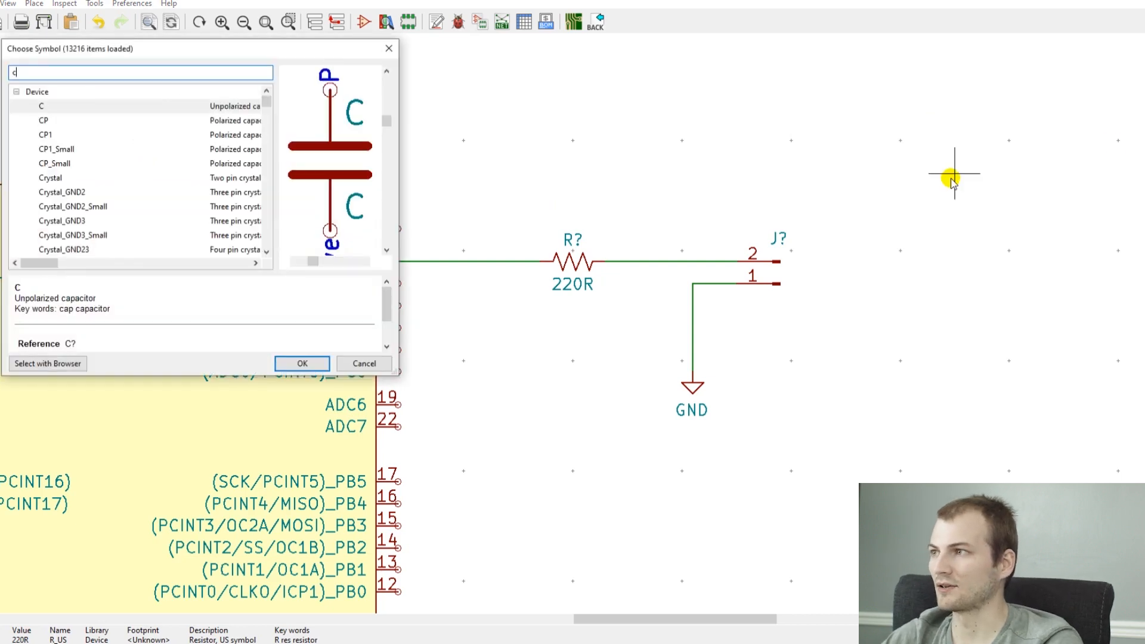
Step: Place an unpolarized capacitor to GND at the resistor-connector junction and set its value to 1uF
click(301, 362)
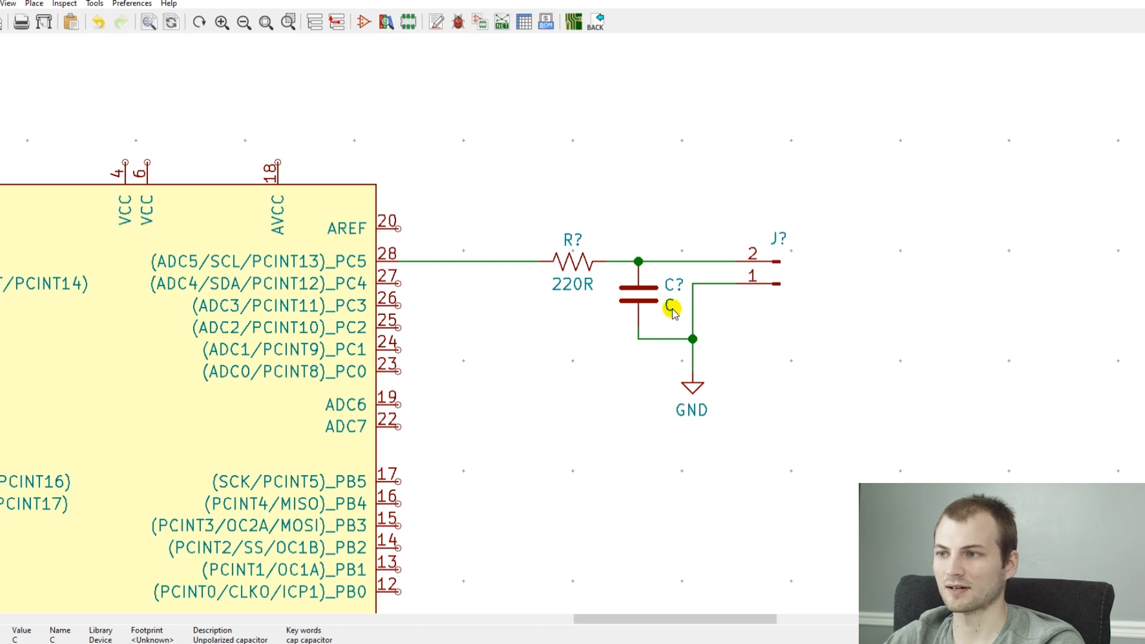
double_click(672, 307)
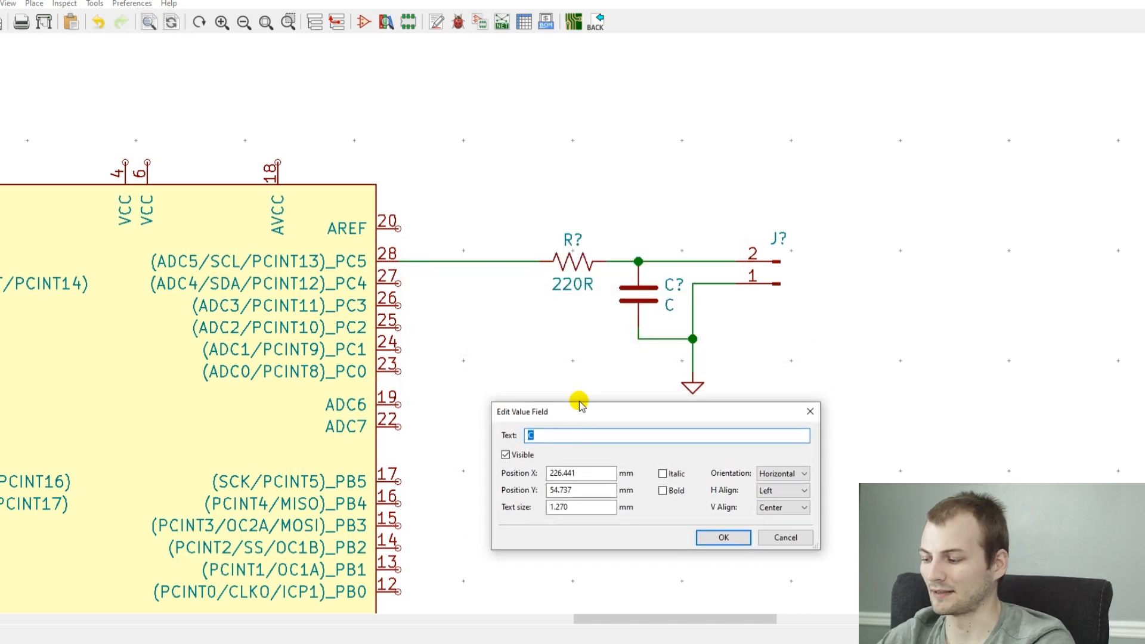
text(100)
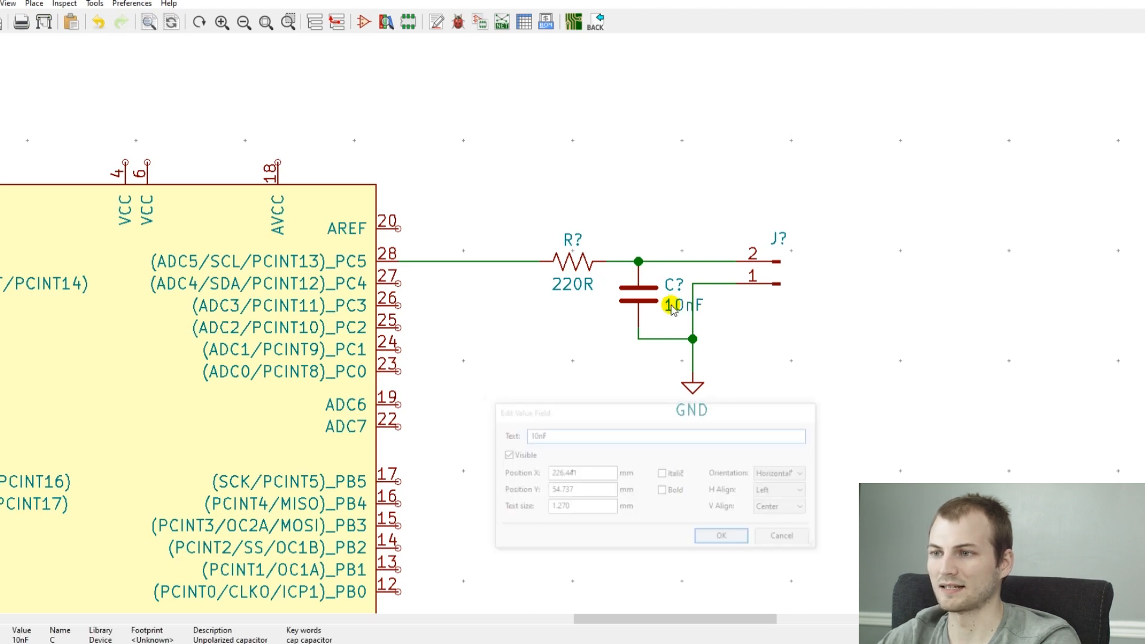
click(721, 536)
text(1u)
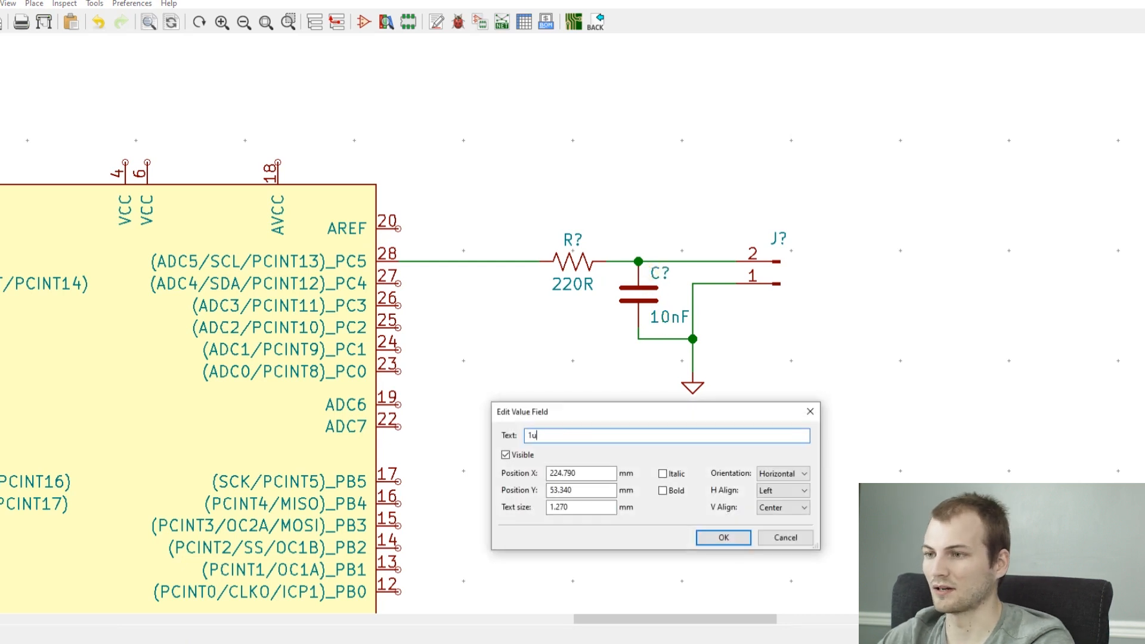
click(723, 538)
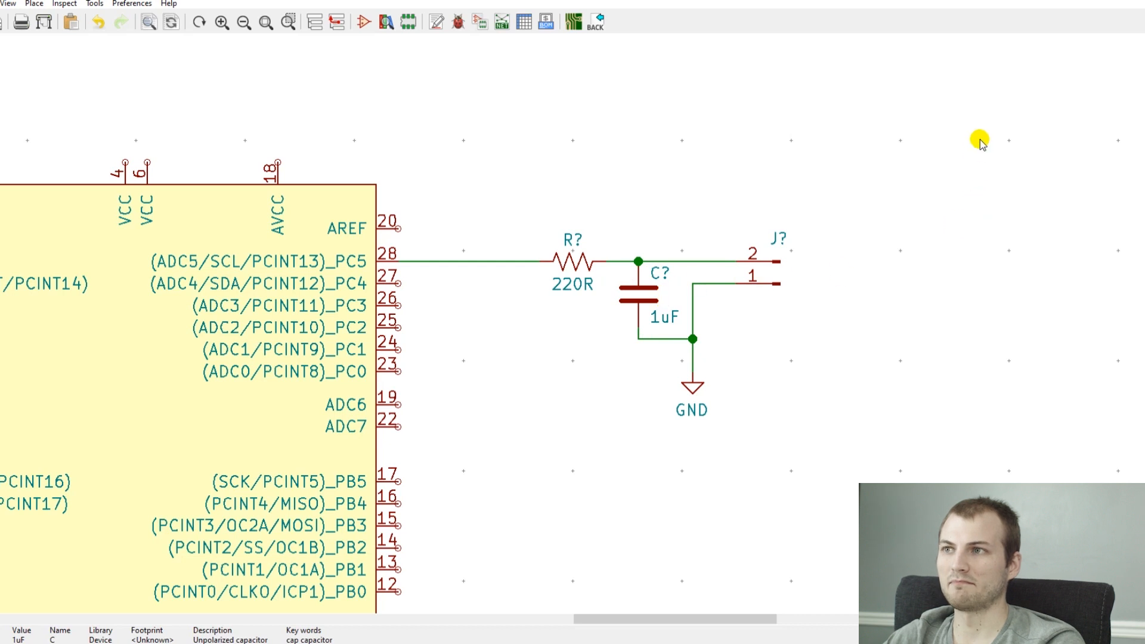
mouse_move(627, 260)
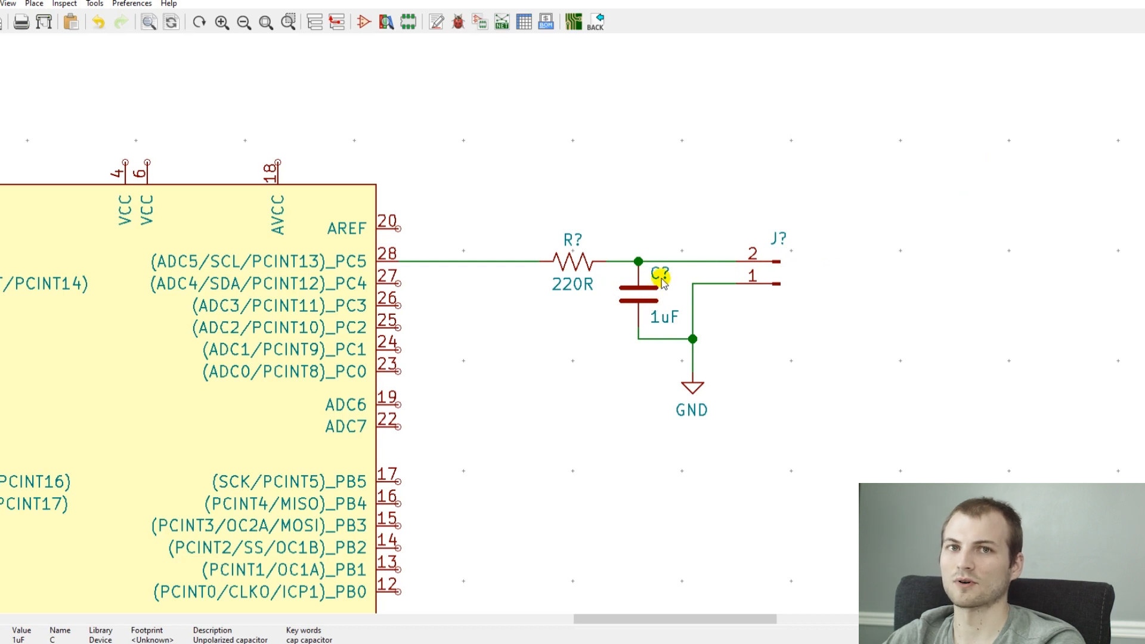
mouse_move(682, 284)
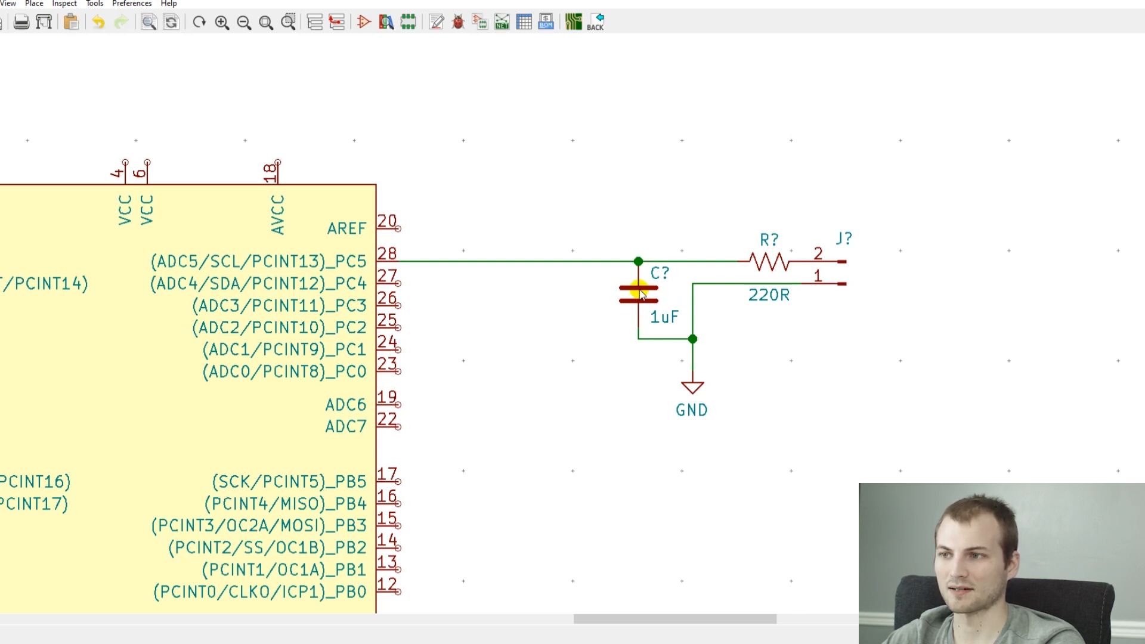
mouse_move(532, 264)
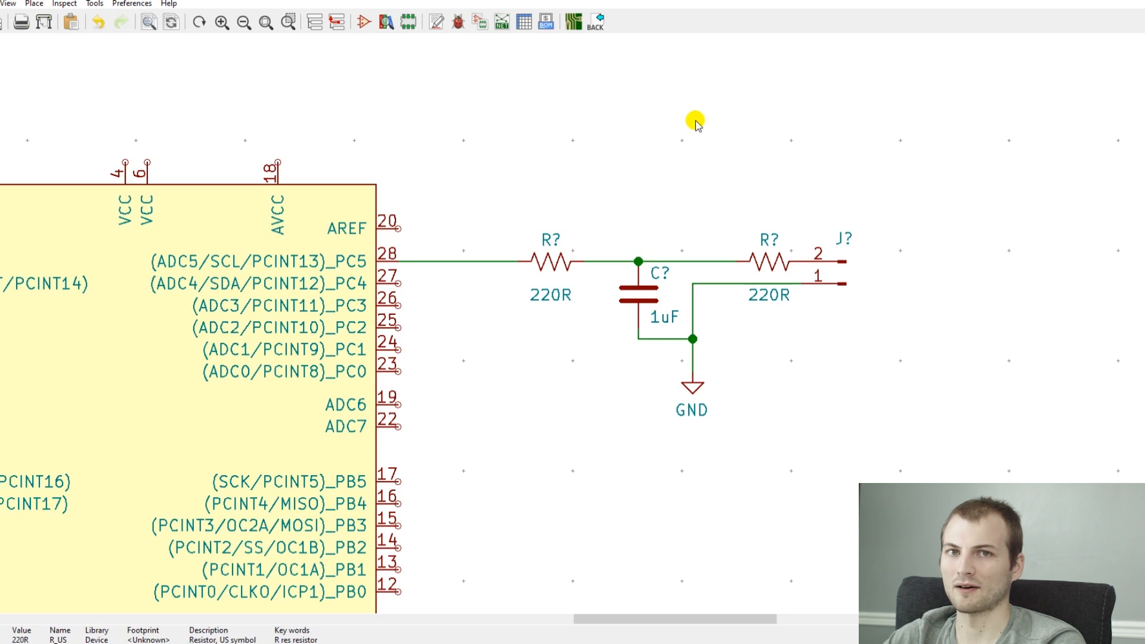
mouse_move(826, 254)
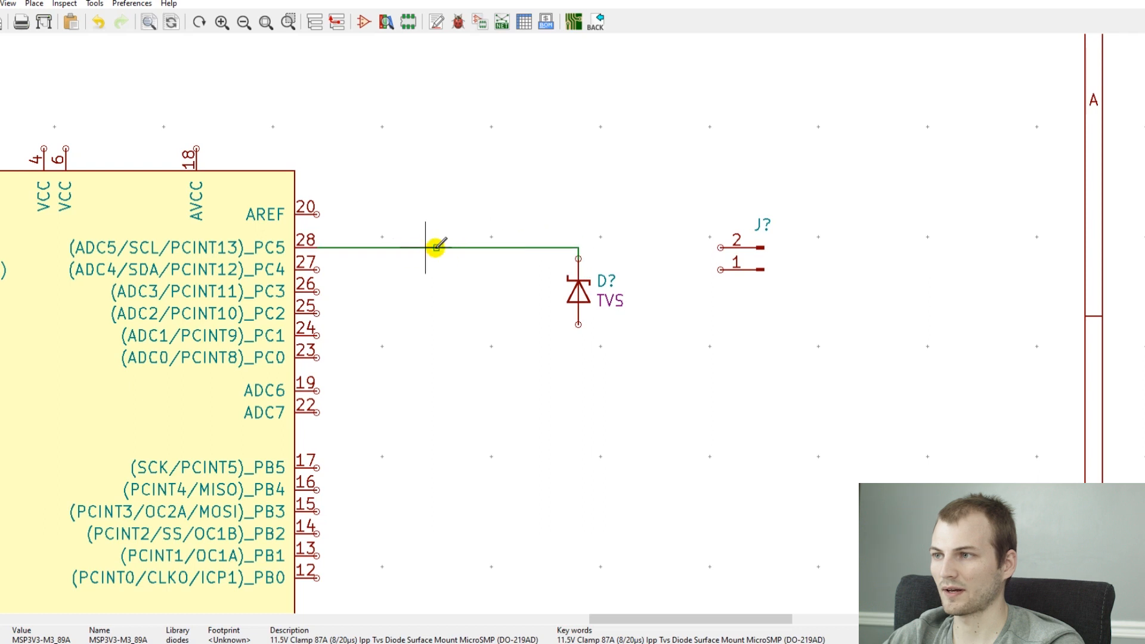
Step: Wire PC5 through to connector pin 2 and tie the TVS anode to ground
drag(432, 248, 719, 249)
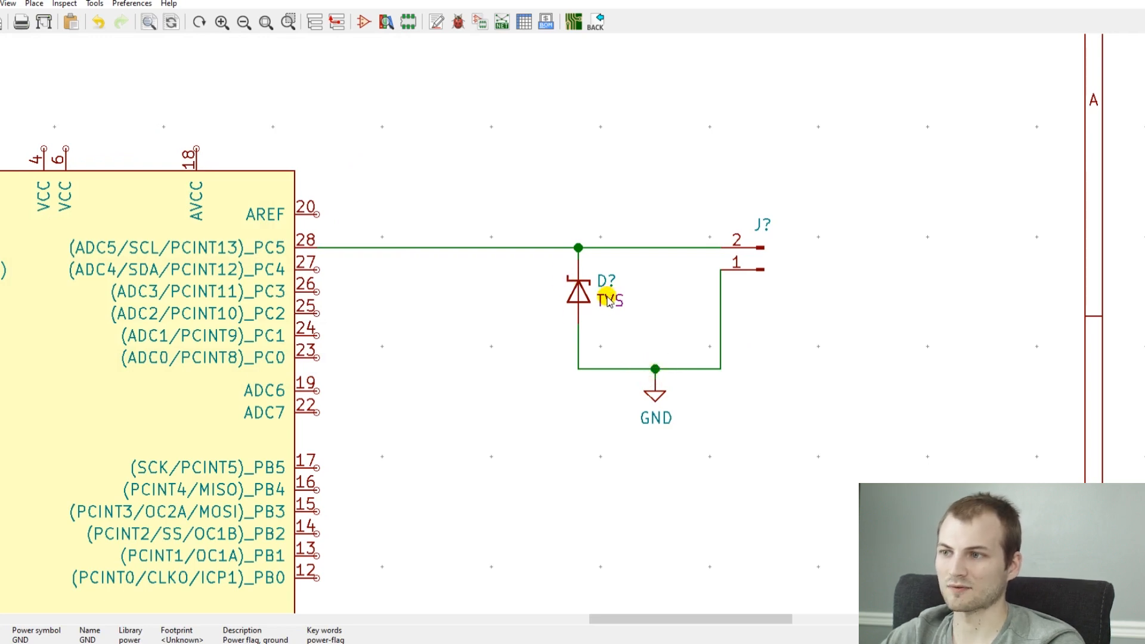
click(578, 296)
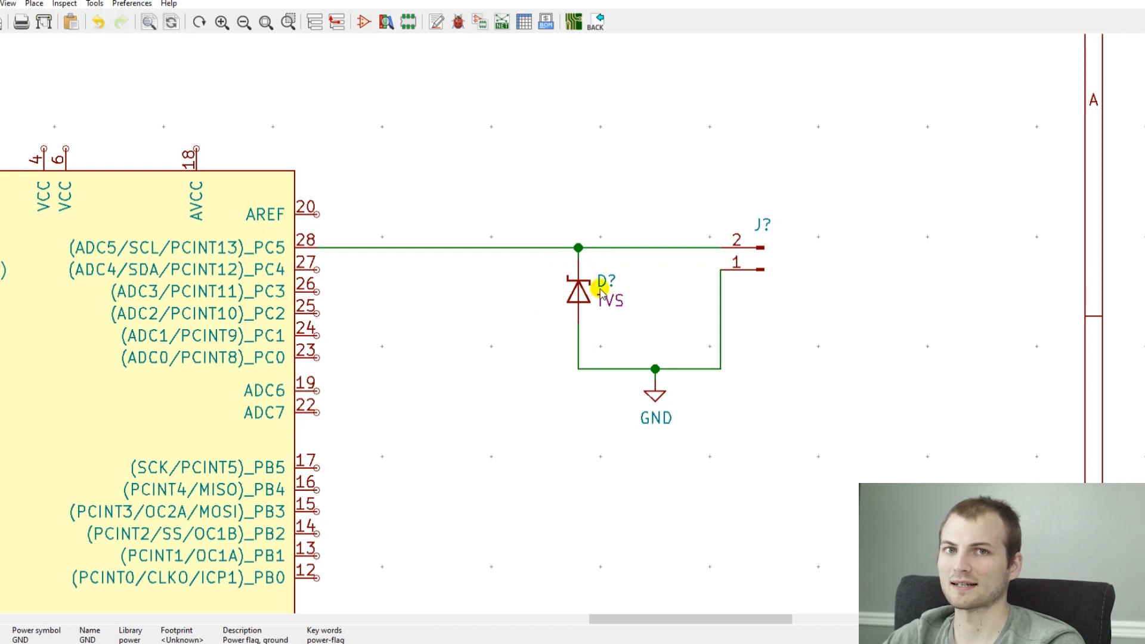
mouse_move(566, 272)
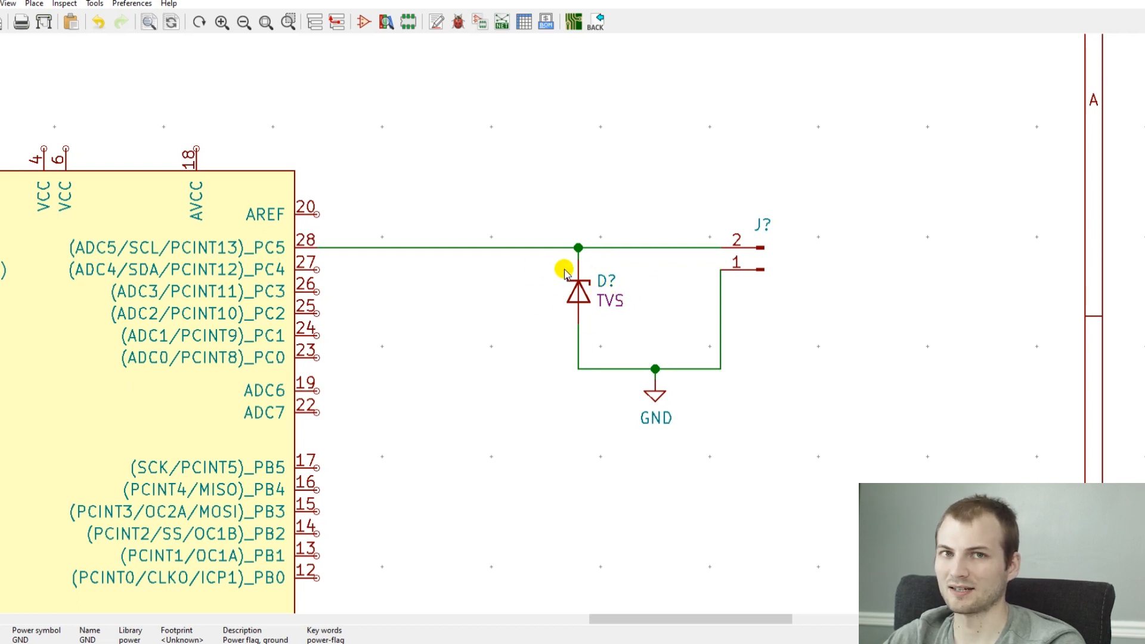
mouse_move(636, 291)
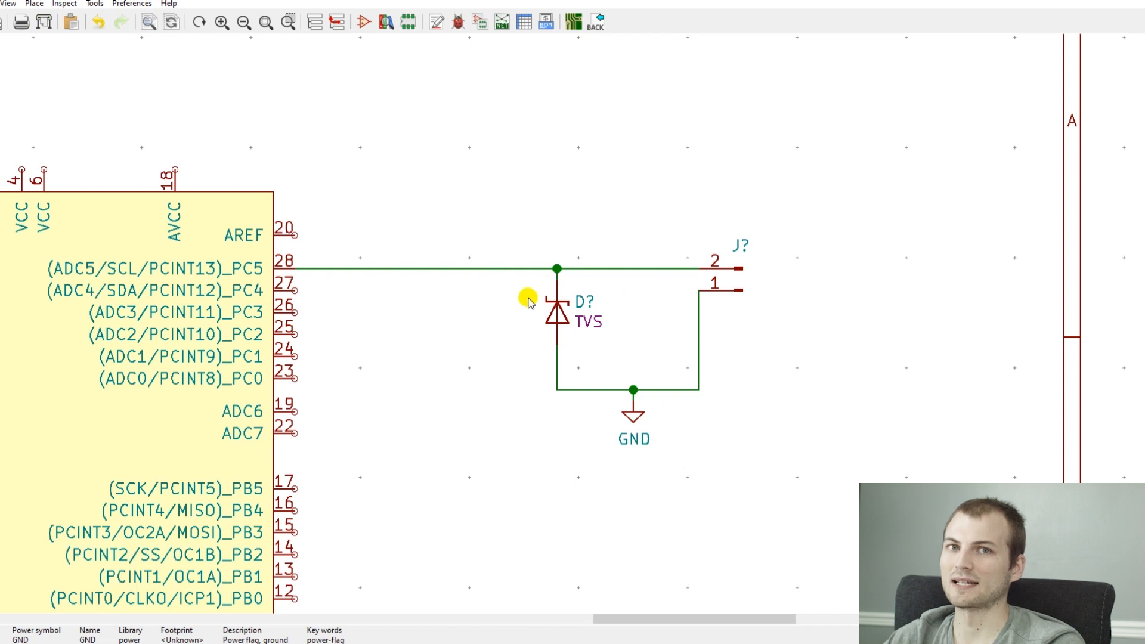
mouse_move(523, 308)
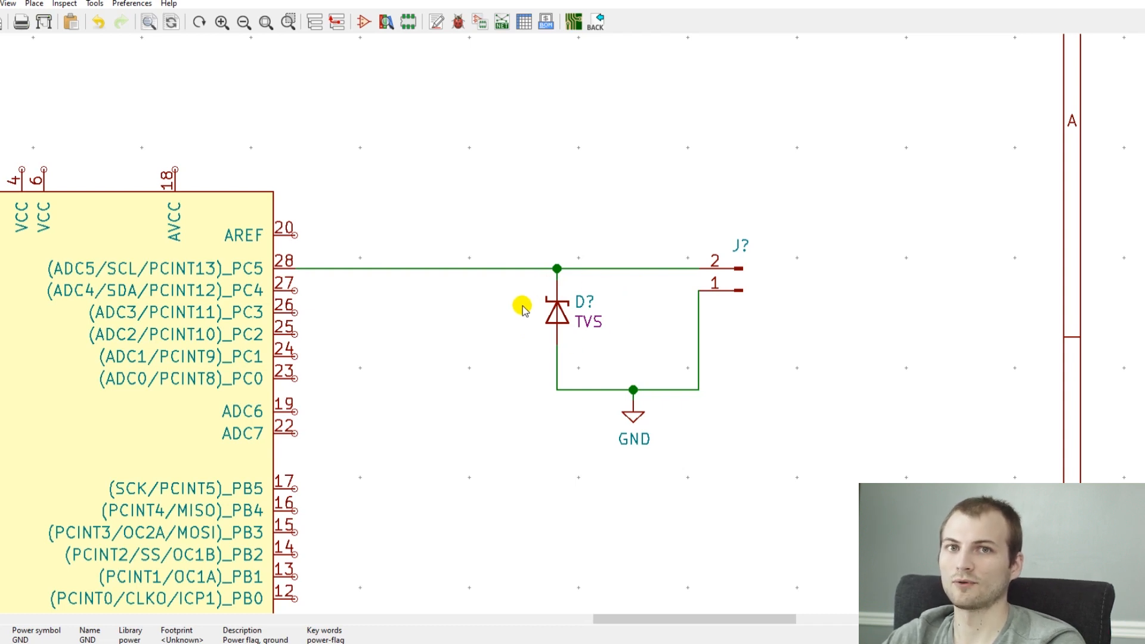
mouse_move(549, 320)
text(r)
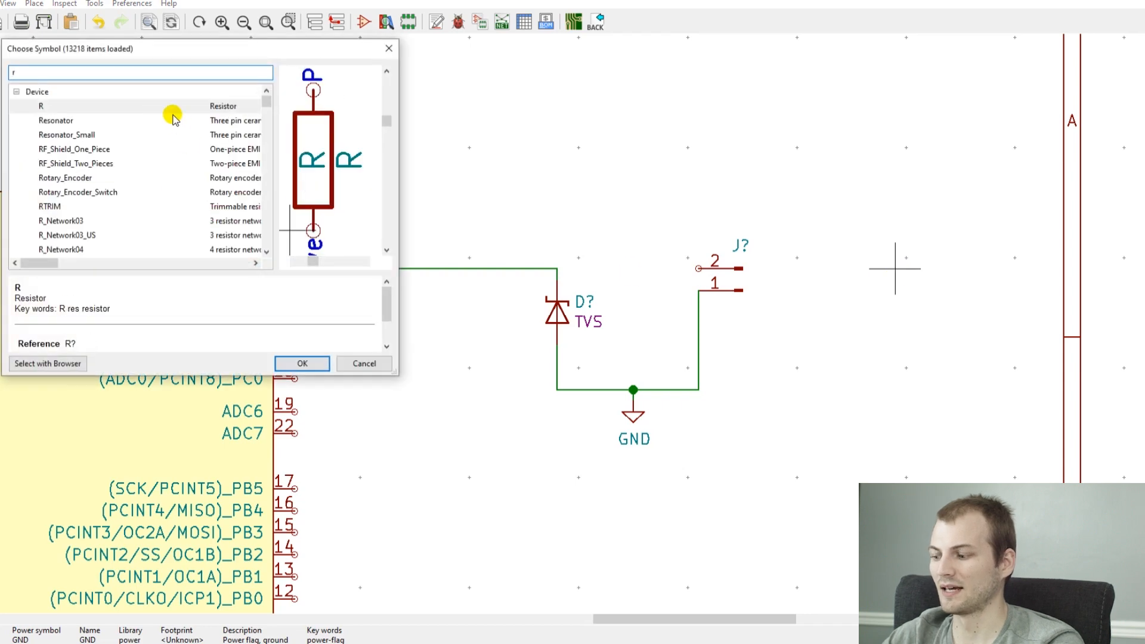
Step: Place an R_US resistor before connector pin 2 and value it 220
click(300, 363)
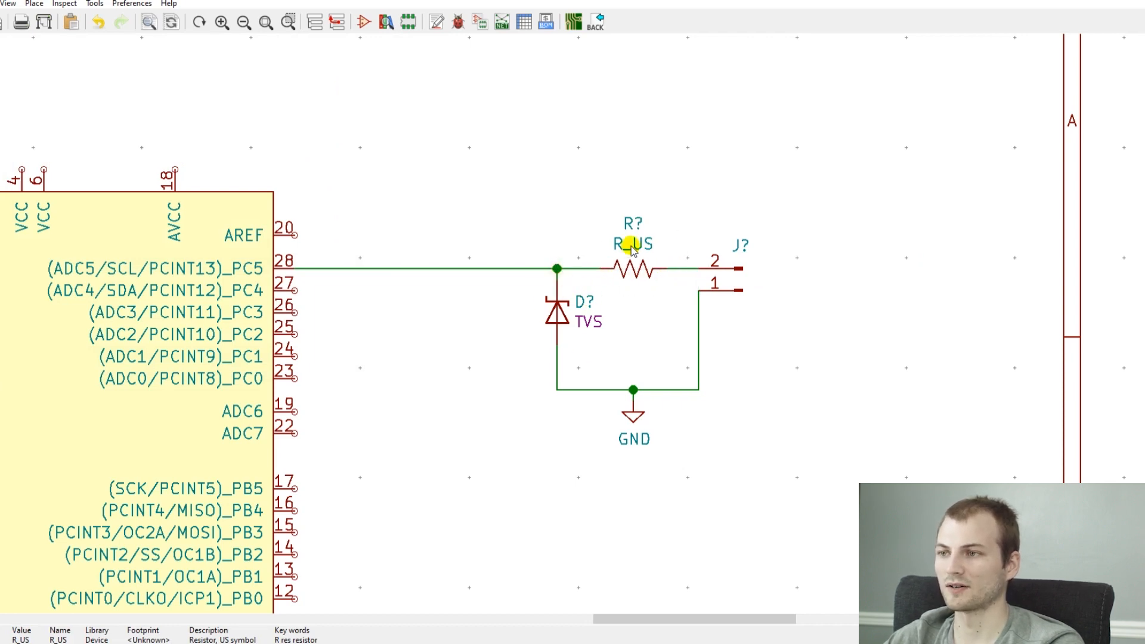
text(220R)
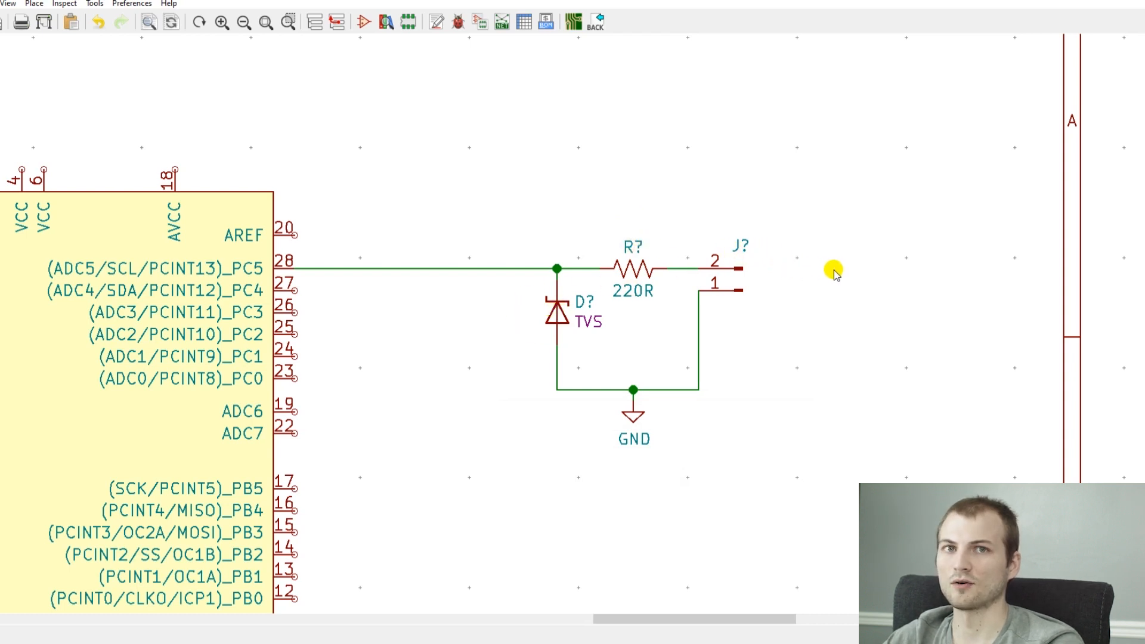
mouse_move(636, 220)
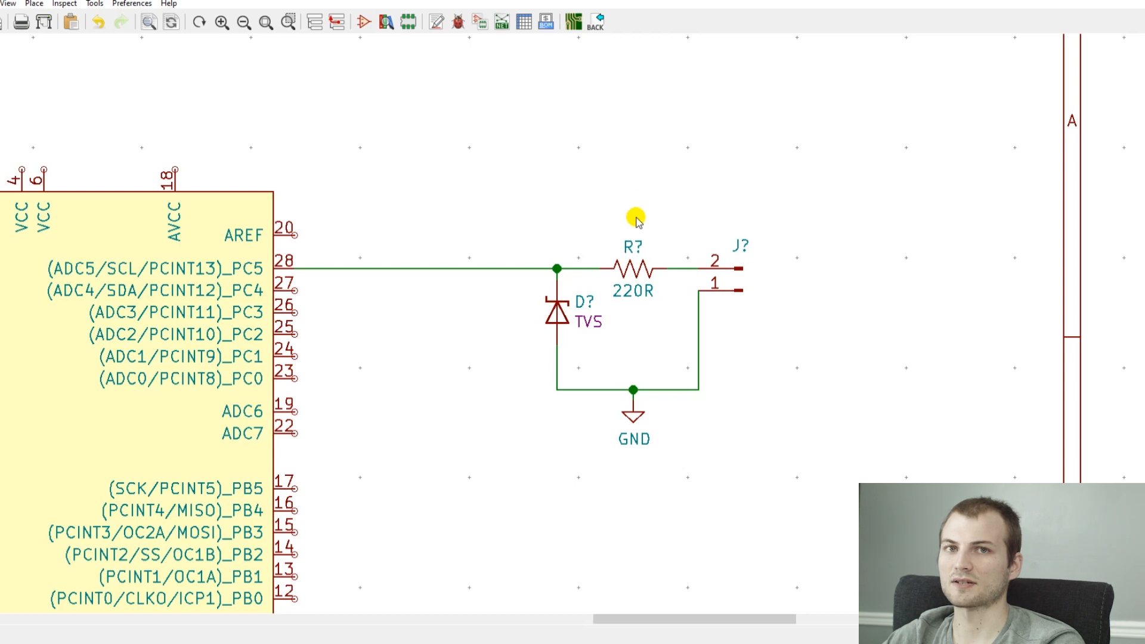
mouse_move(588, 314)
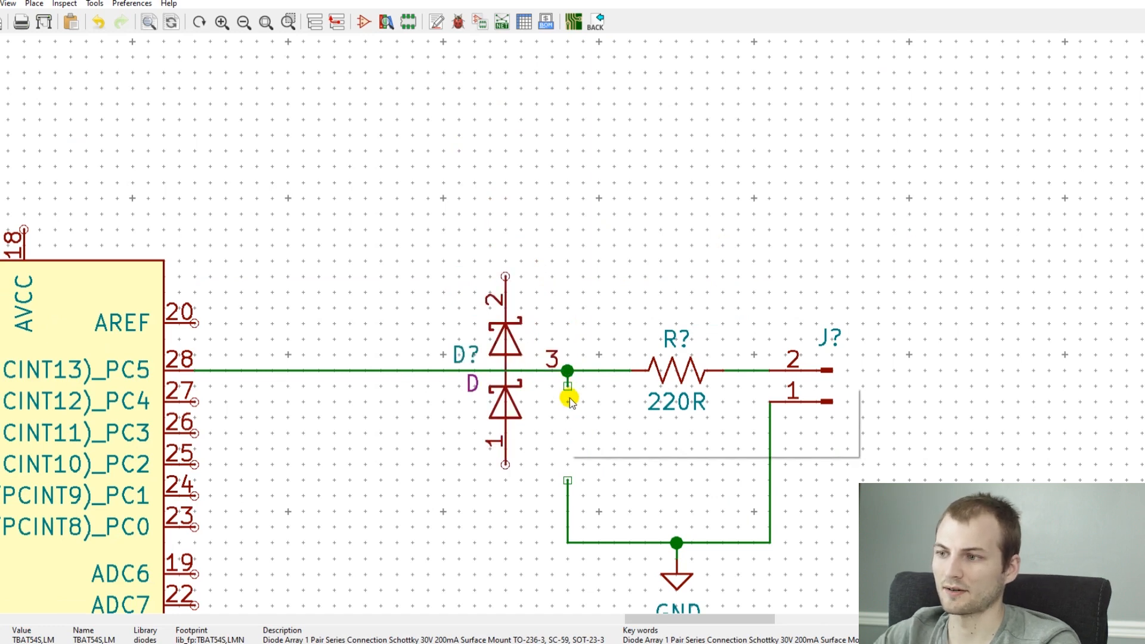
click(568, 374)
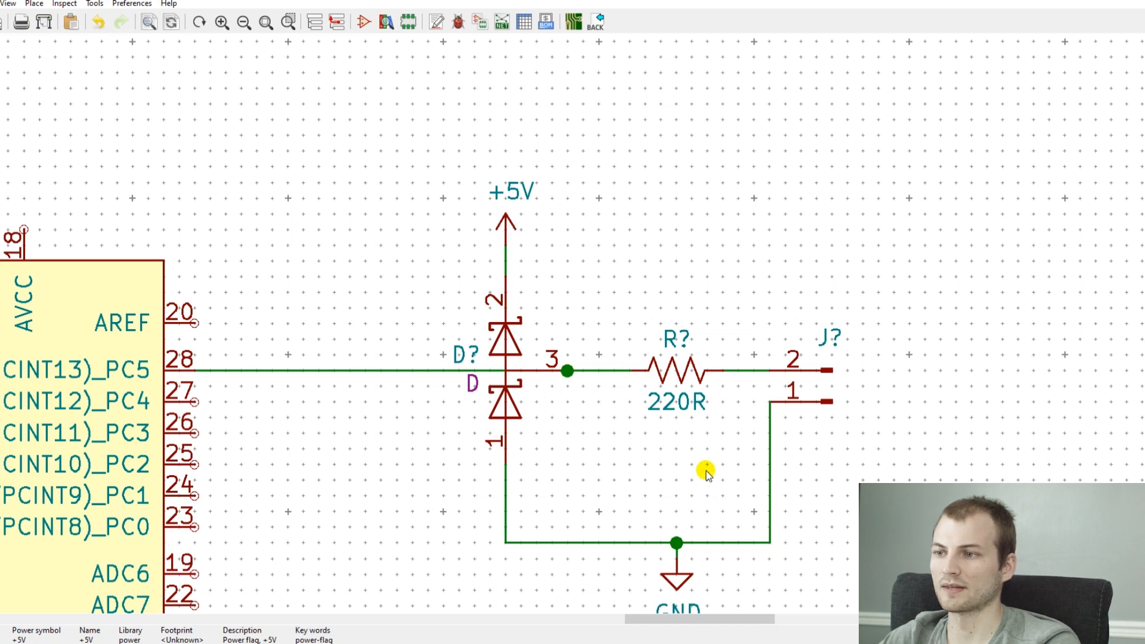
mouse_move(687, 428)
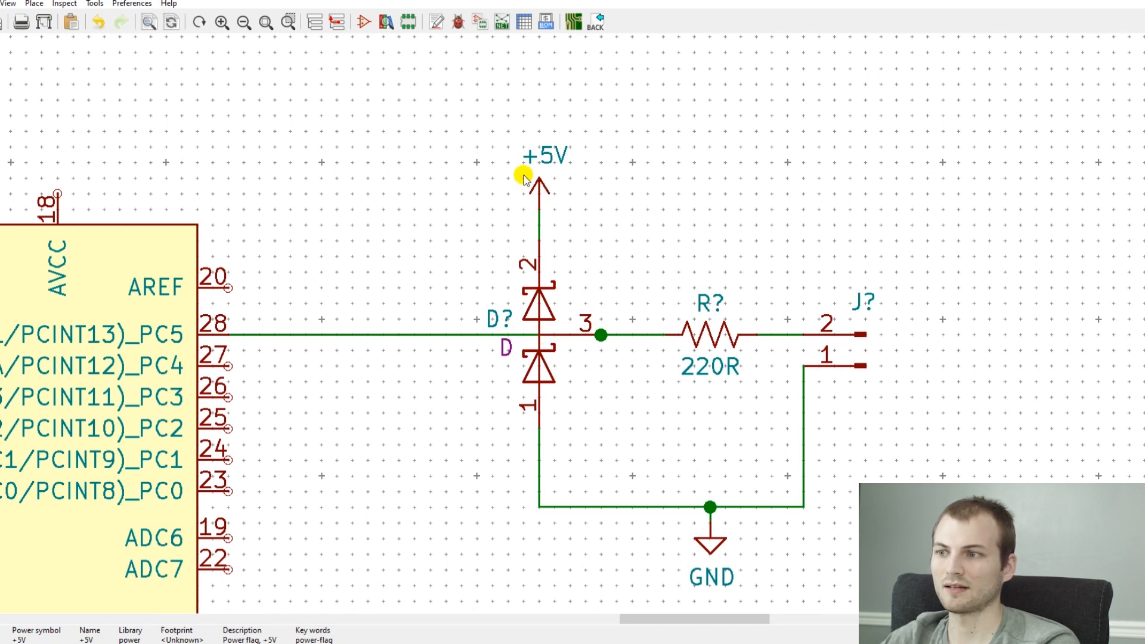
mouse_move(656, 319)
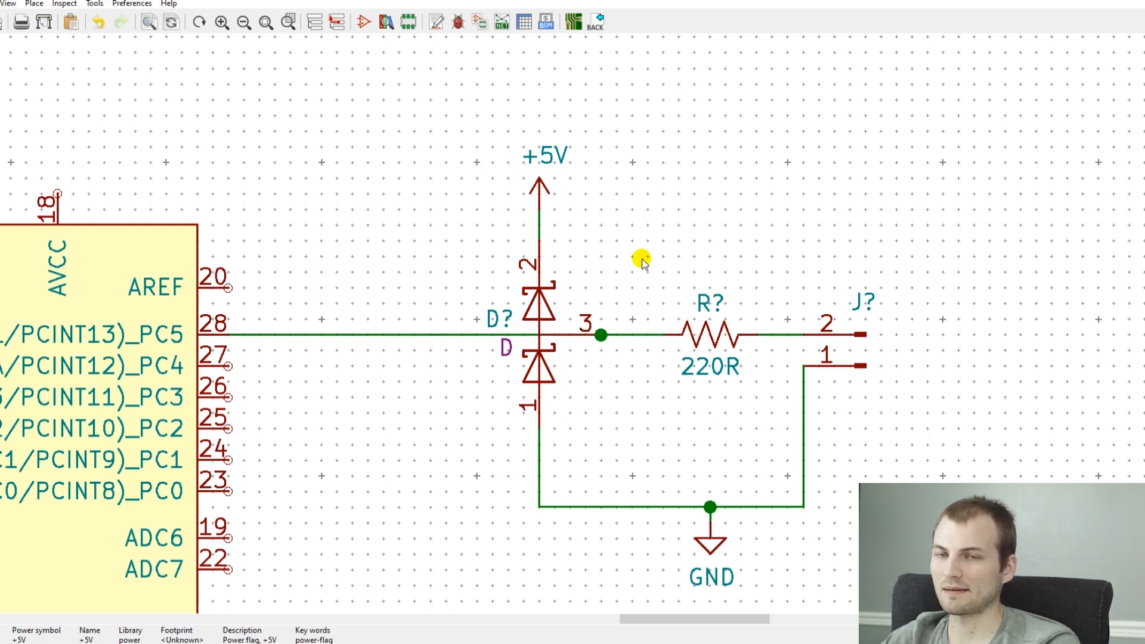
mouse_move(730, 262)
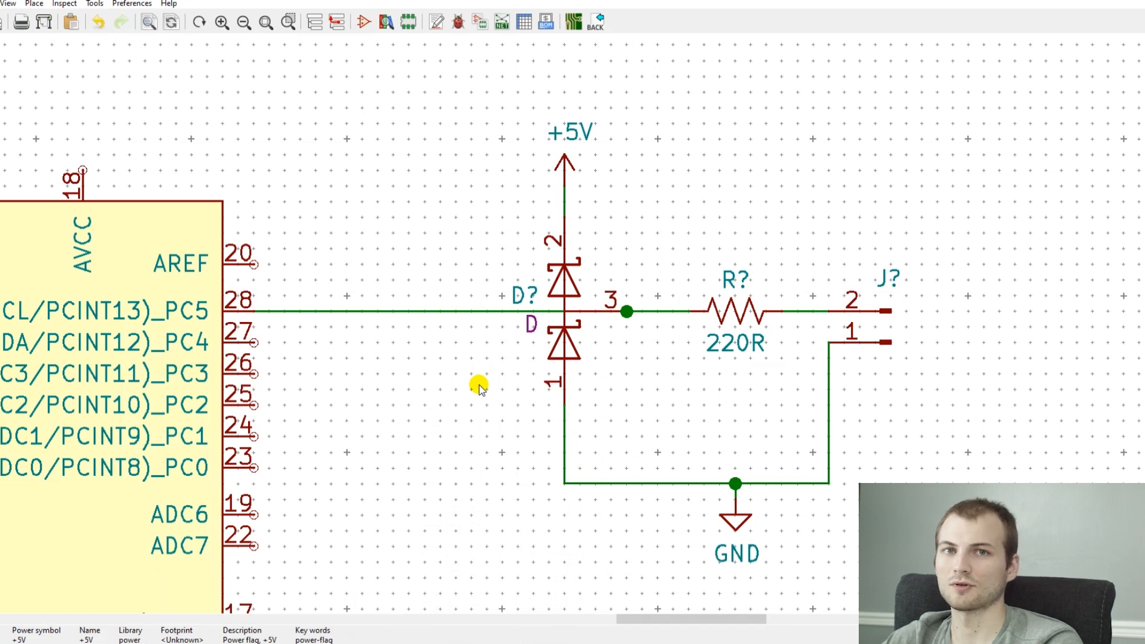
mouse_move(596, 248)
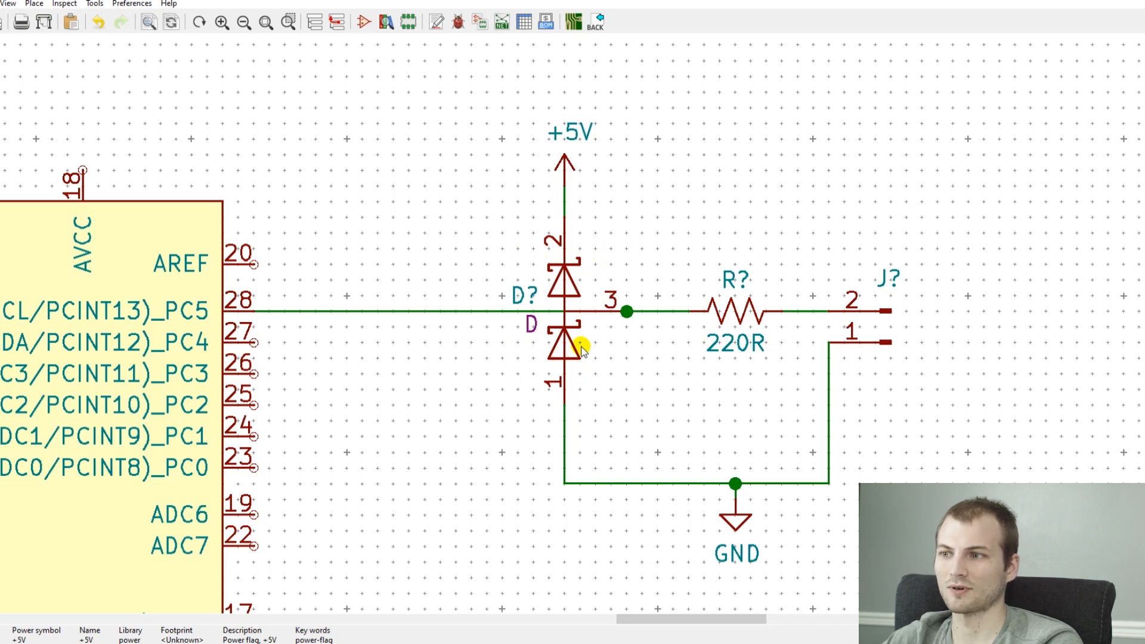
mouse_move(555, 299)
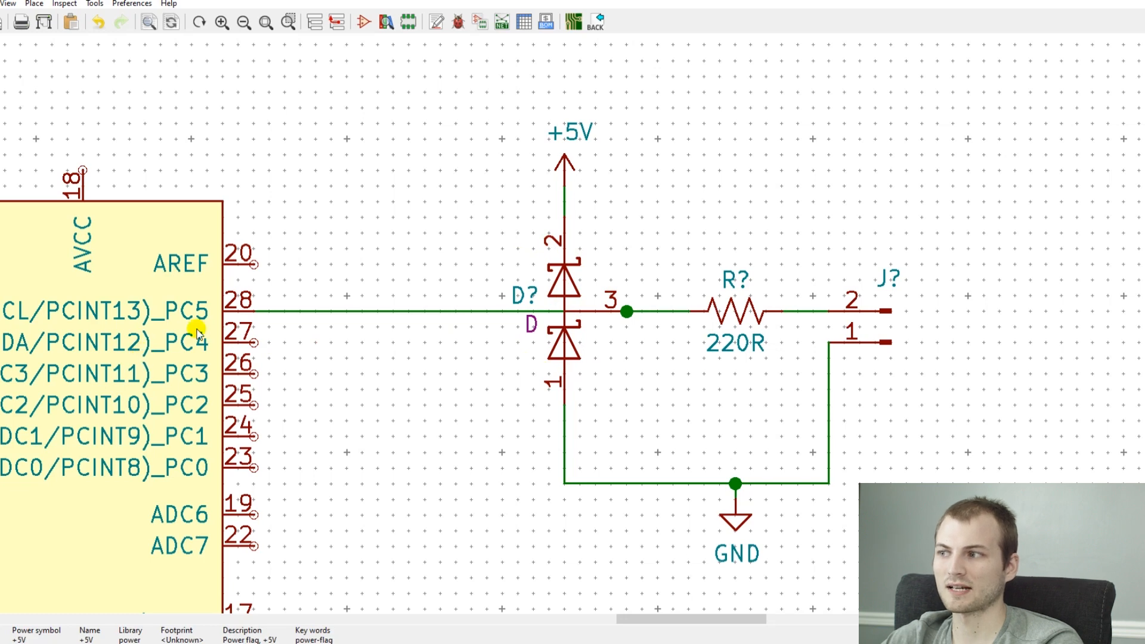
mouse_move(417, 274)
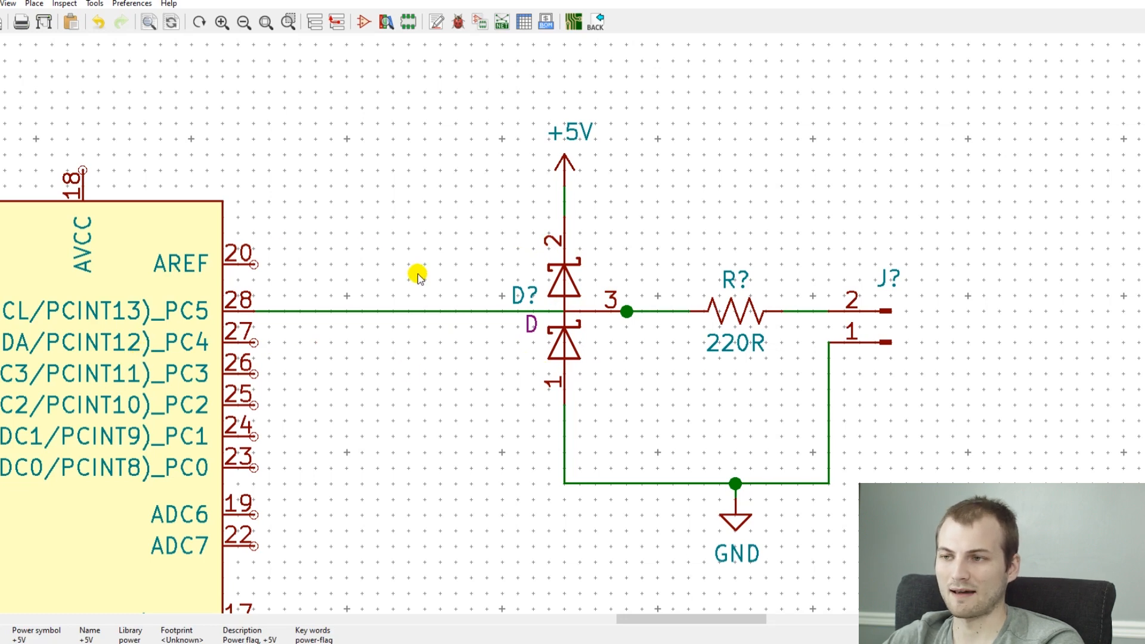
mouse_move(727, 242)
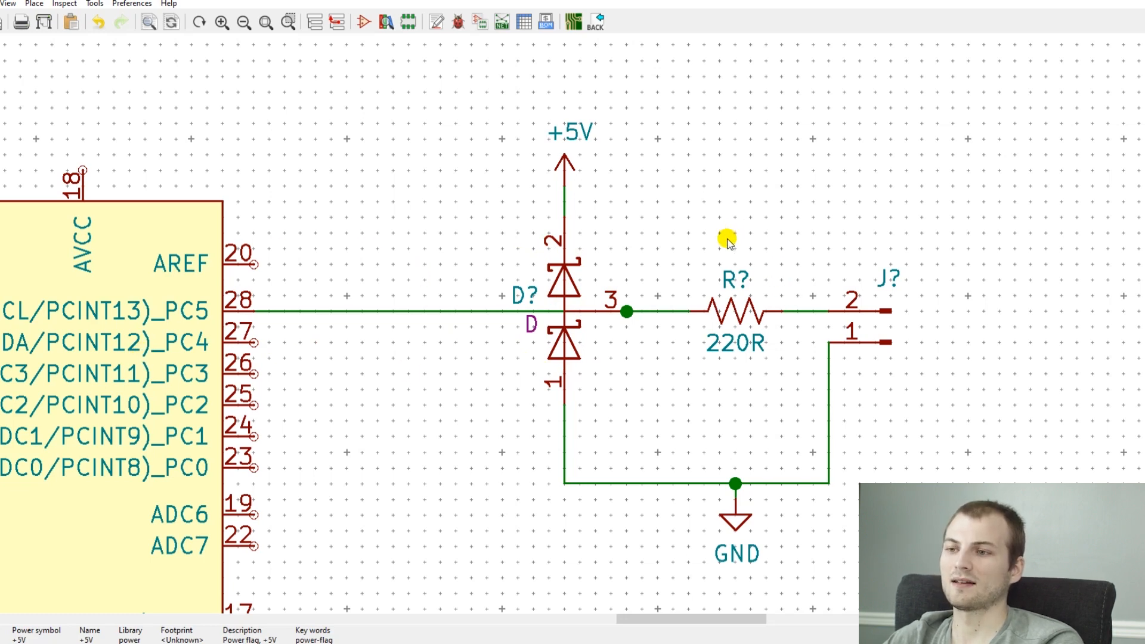
click(735, 310)
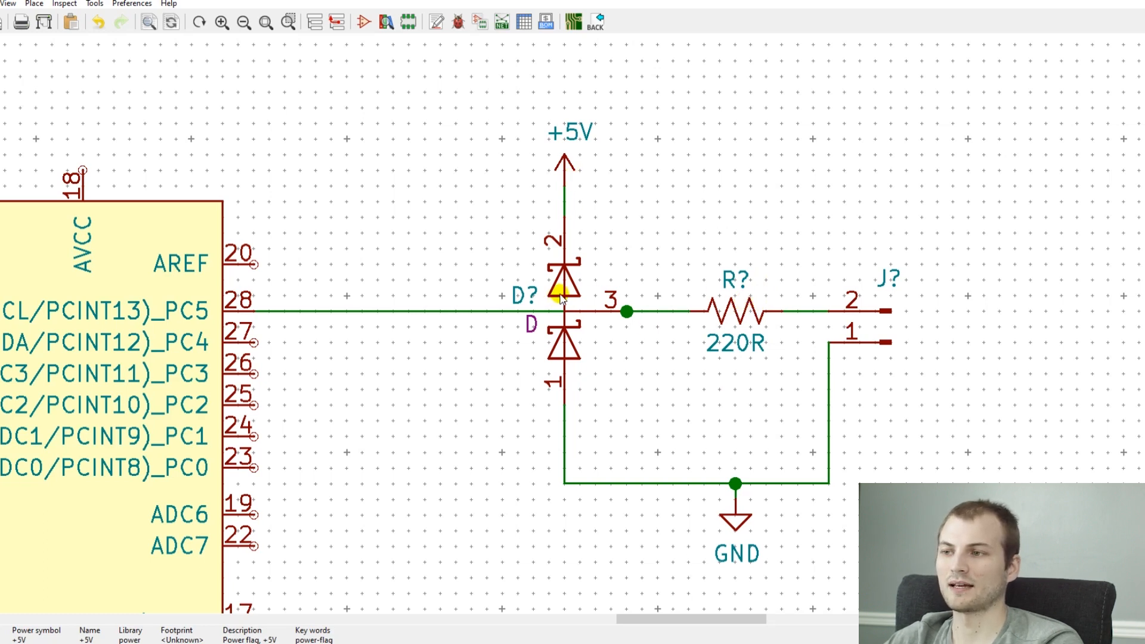
mouse_move(735, 138)
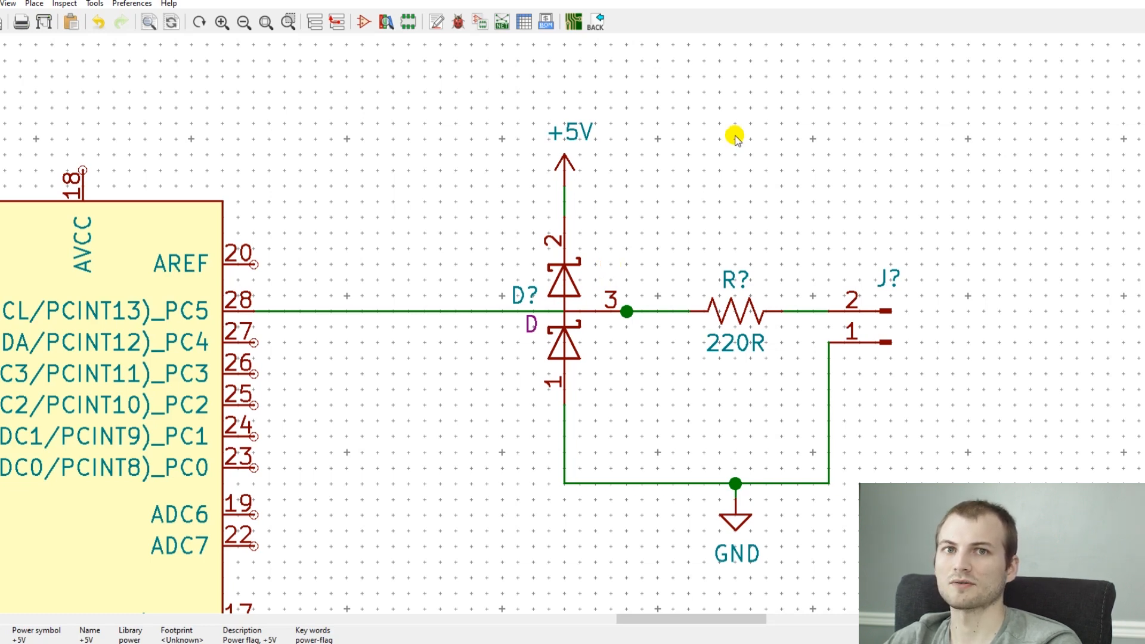
mouse_move(722, 293)
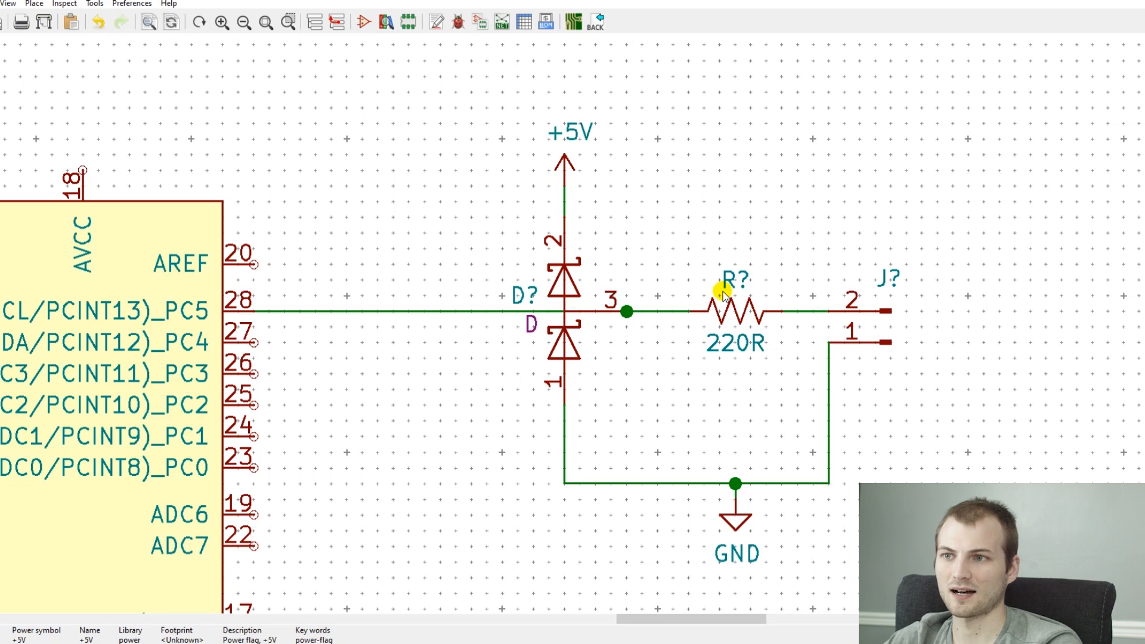
mouse_move(605, 230)
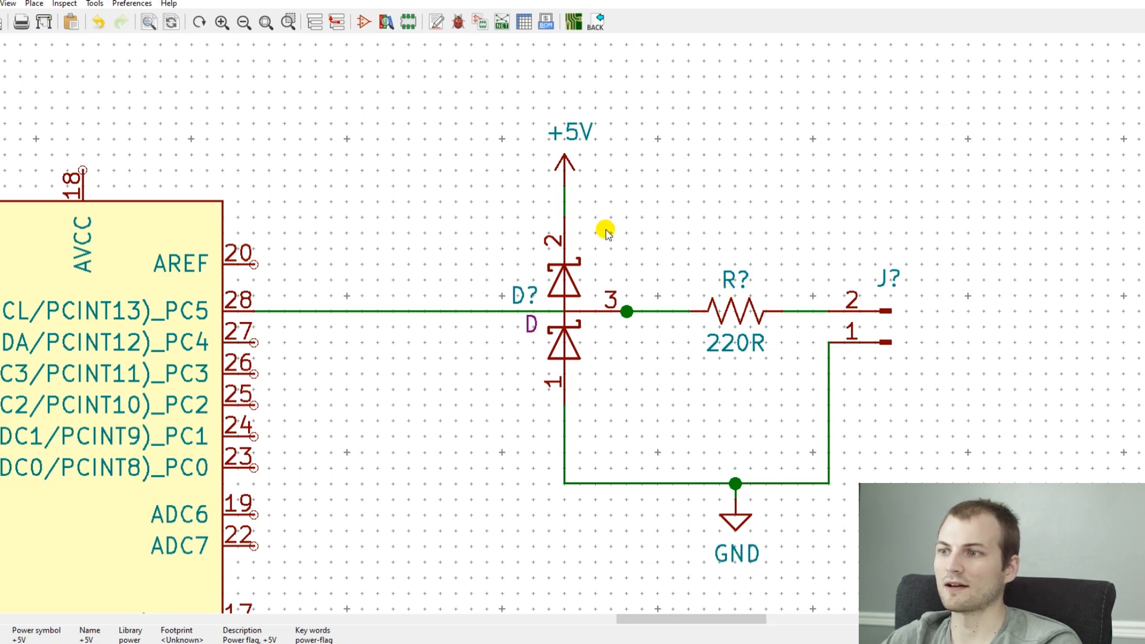
mouse_move(943, 389)
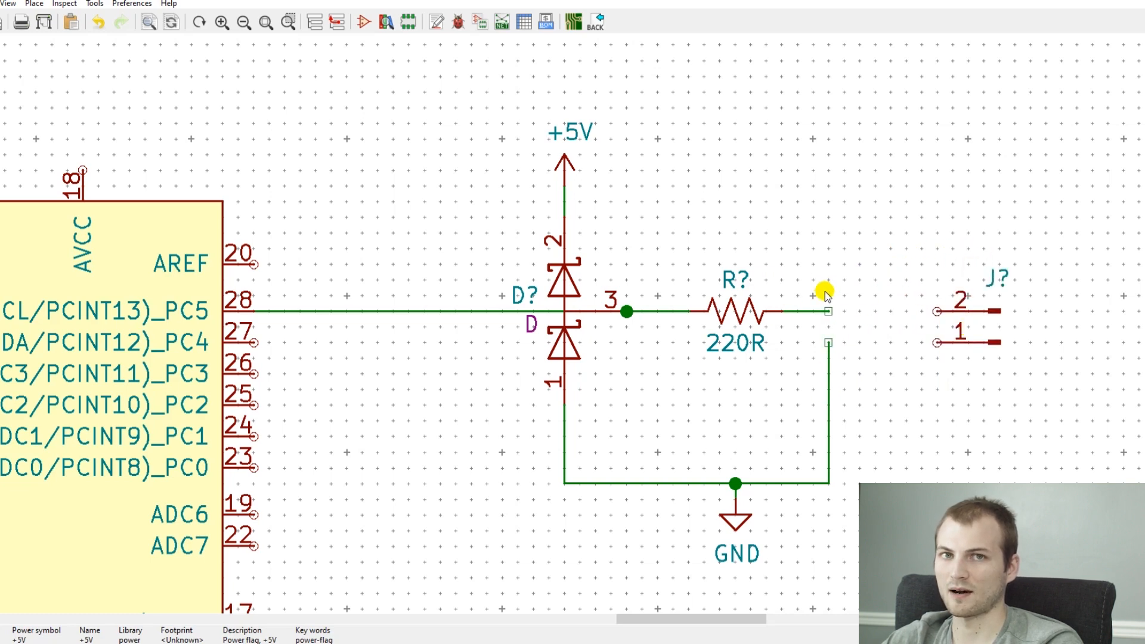
mouse_move(646, 292)
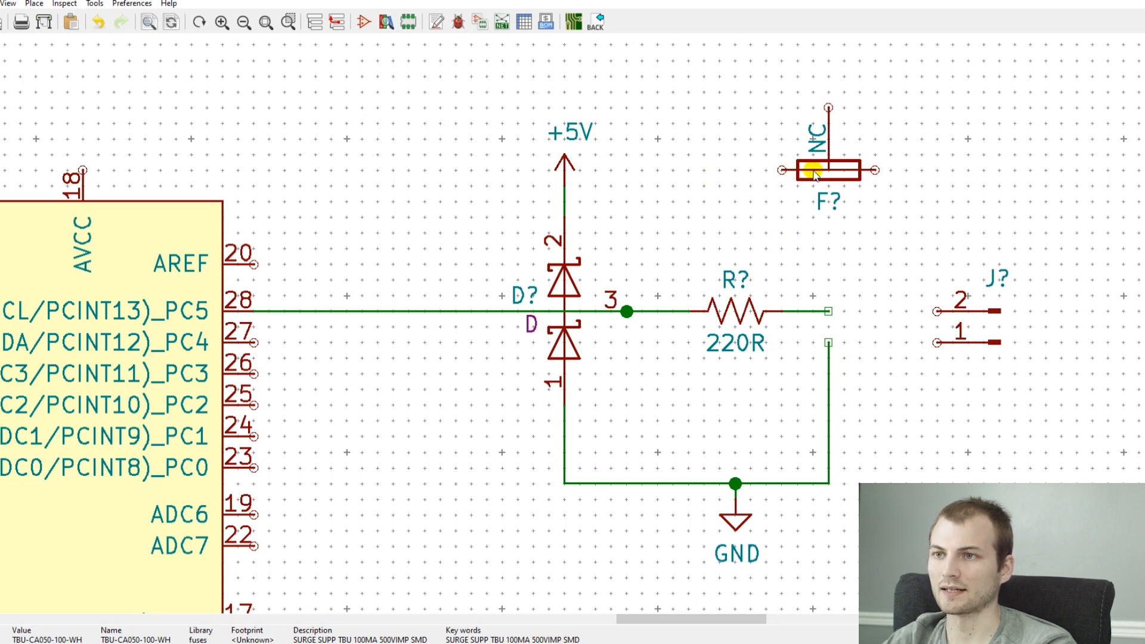
Step: Place the TBU-CA050-100-WH protector between the 220R resistor and connector pin 2
drag(829, 169, 890, 310)
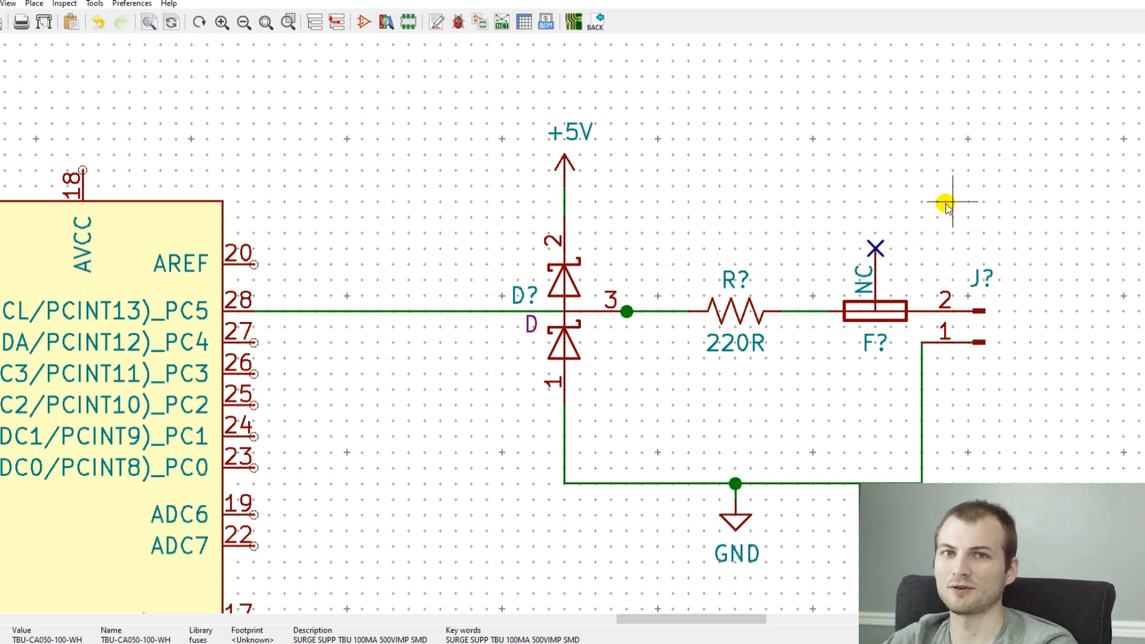
mouse_move(945, 132)
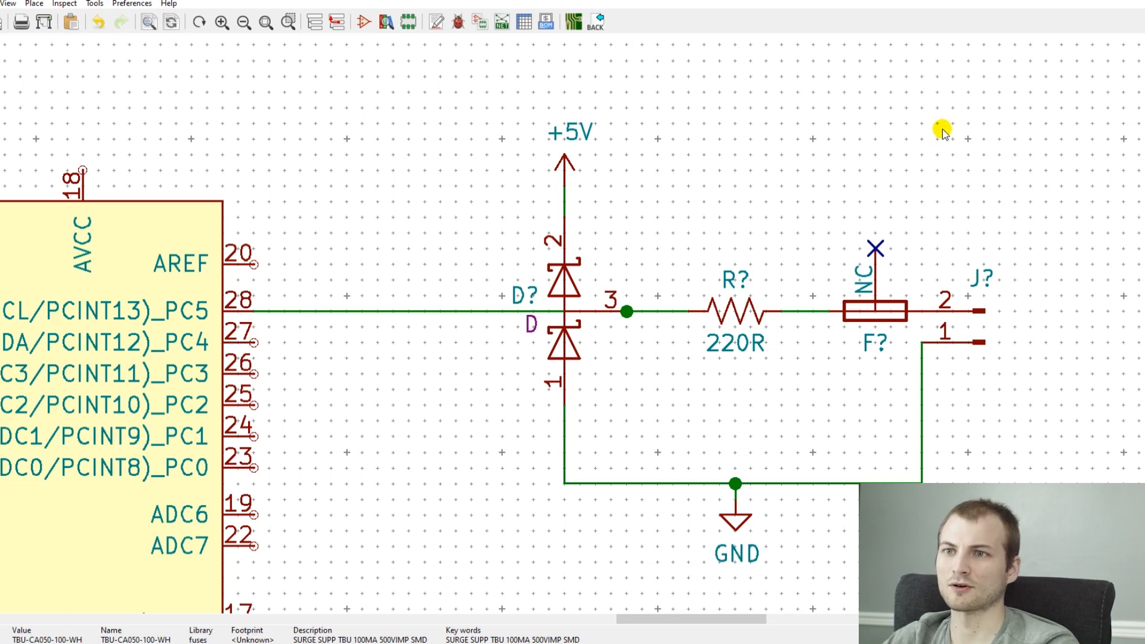
mouse_move(951, 128)
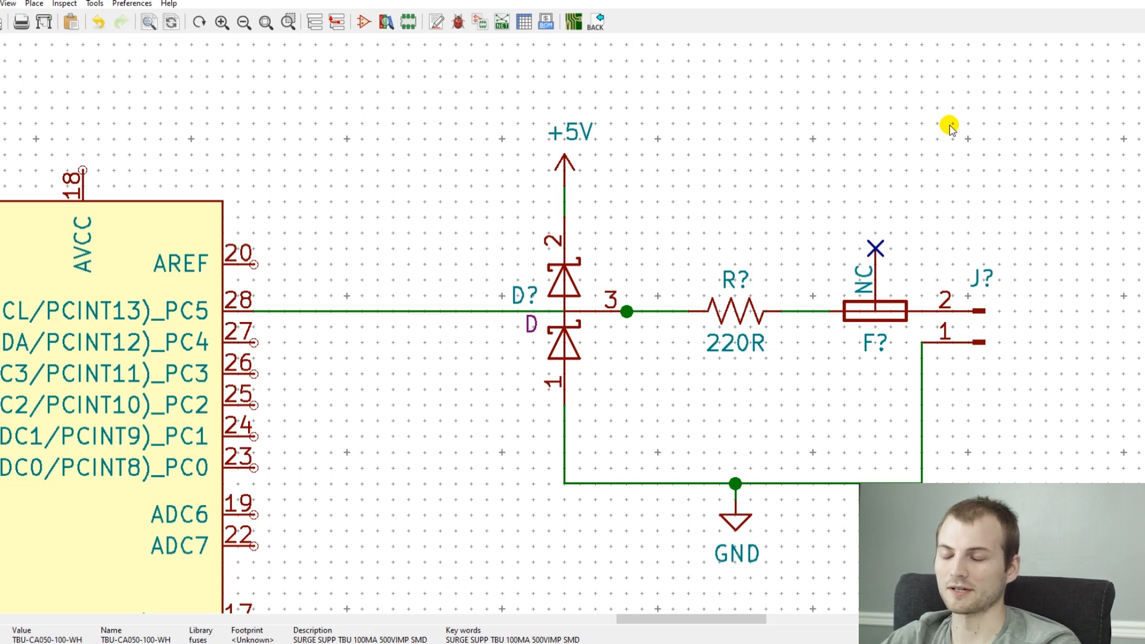
mouse_move(899, 223)
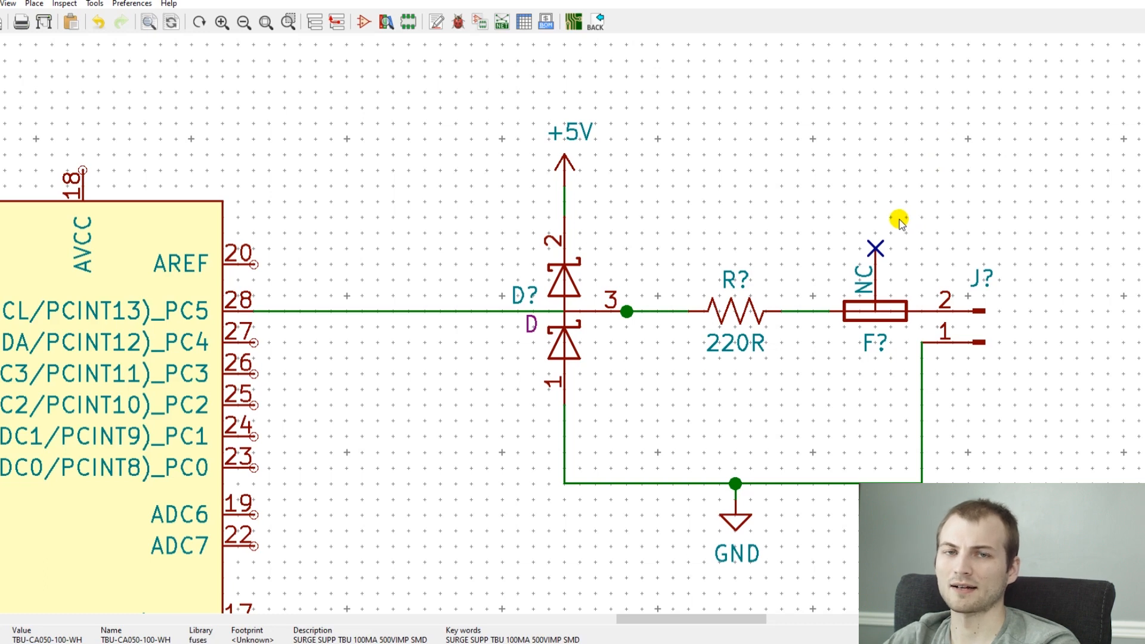
mouse_move(893, 224)
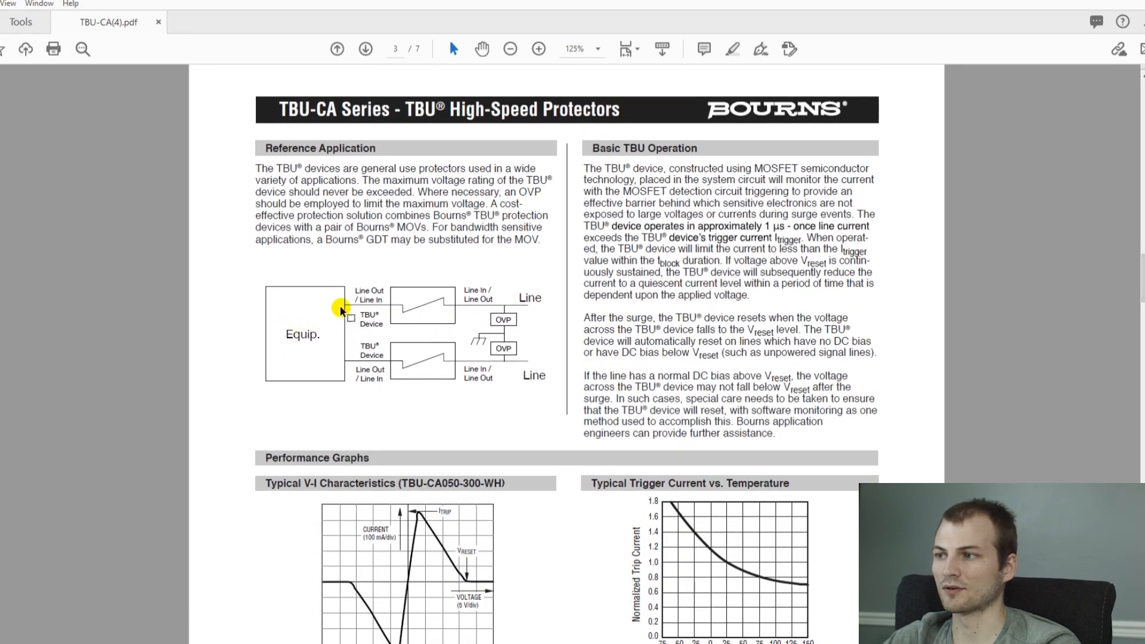
mouse_move(424, 314)
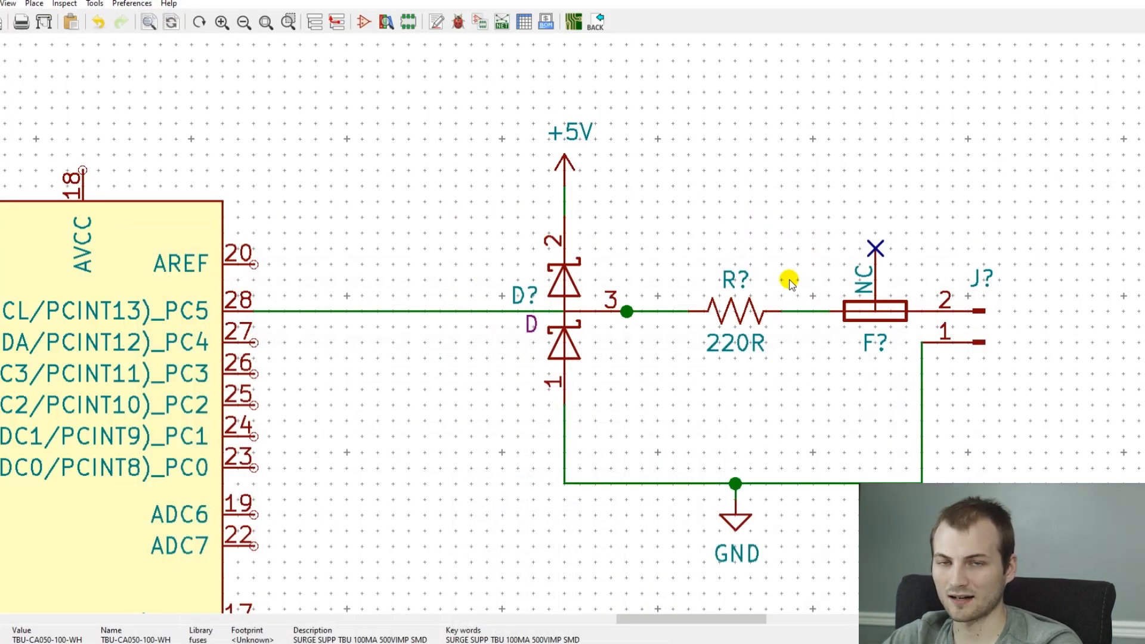
mouse_move(860, 189)
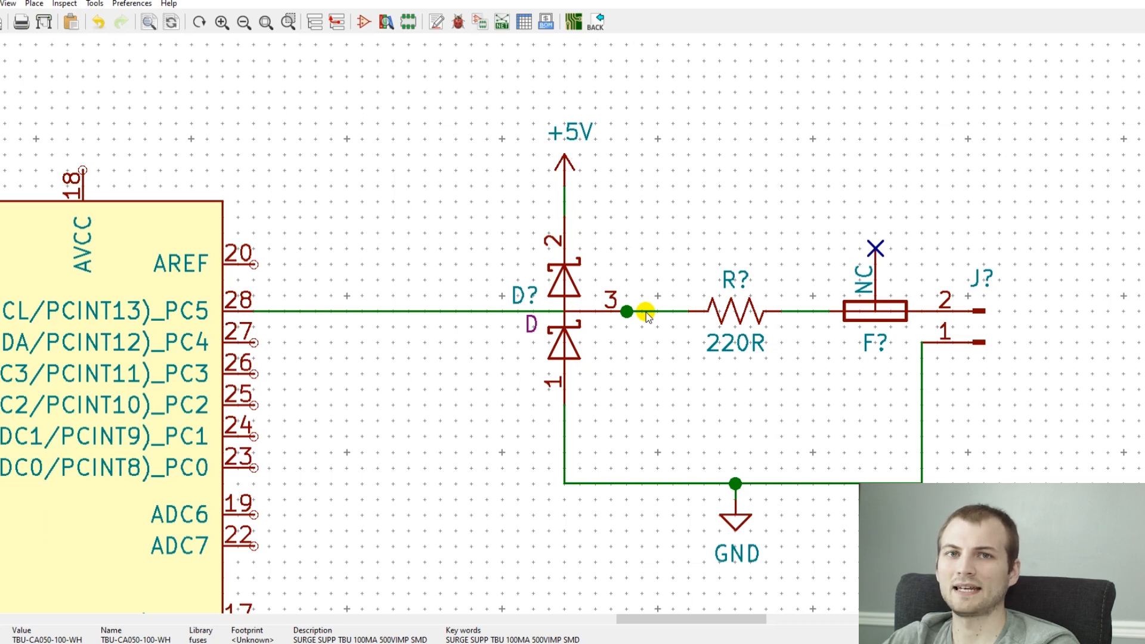
mouse_move(957, 317)
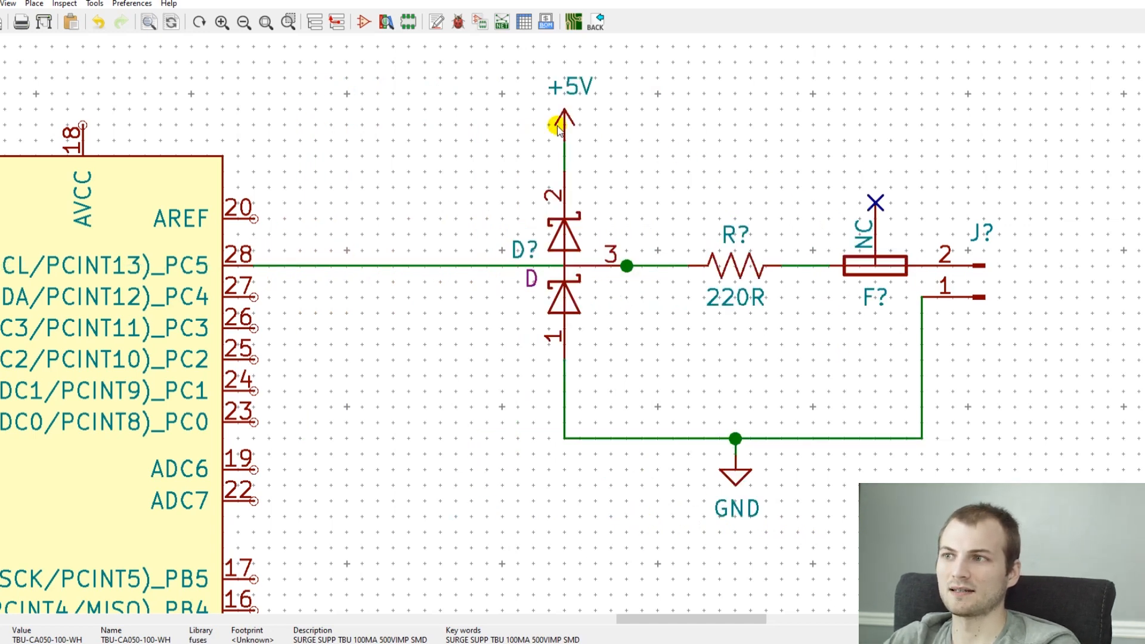
mouse_move(599, 469)
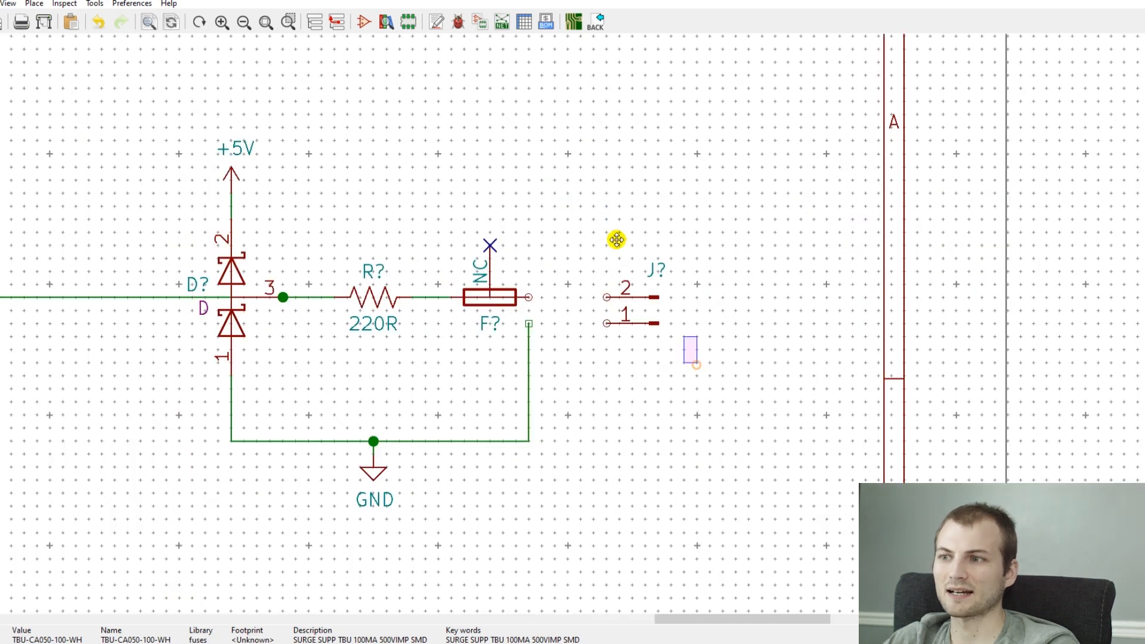
Step: Drag connector J? further right to make room for the protection circuit
drag(636, 296, 971, 296)
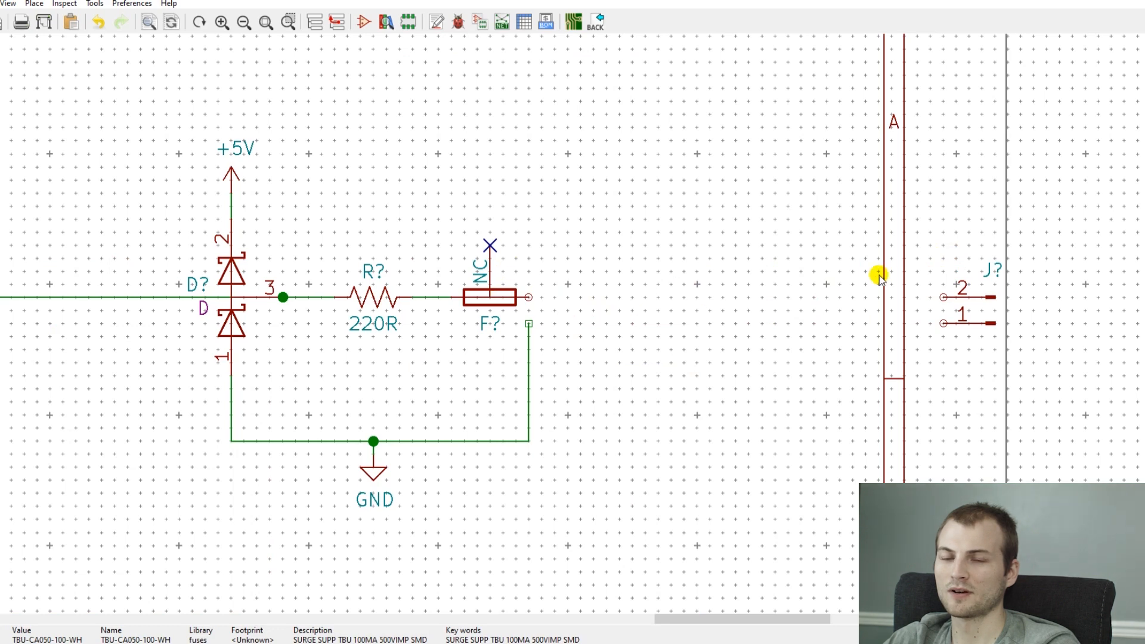
mouse_move(1049, 161)
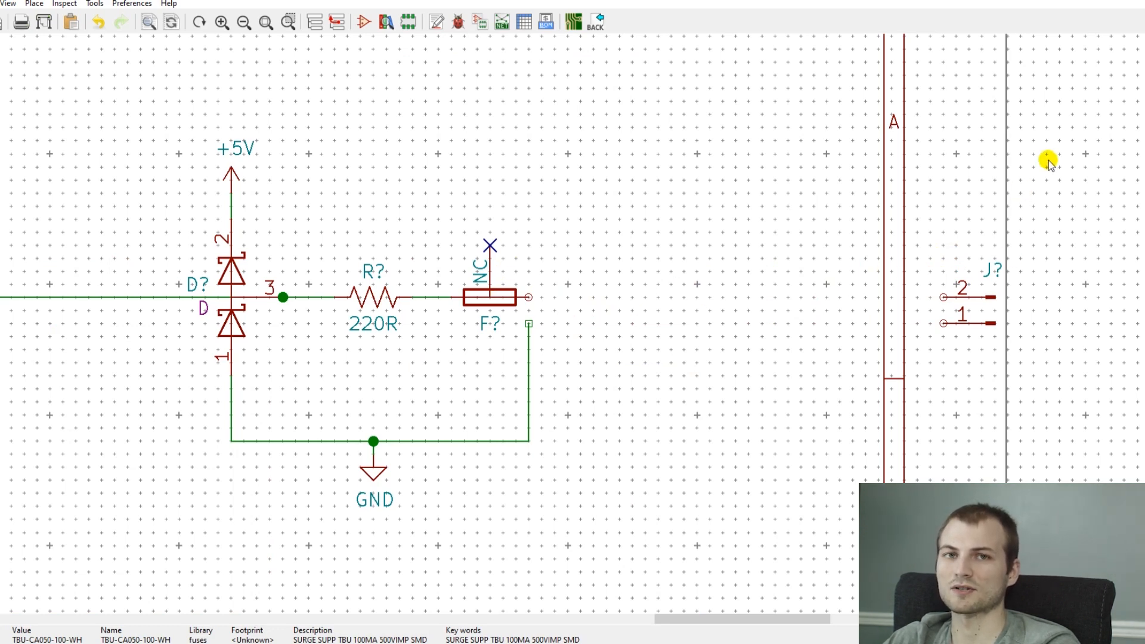
mouse_move(694, 286)
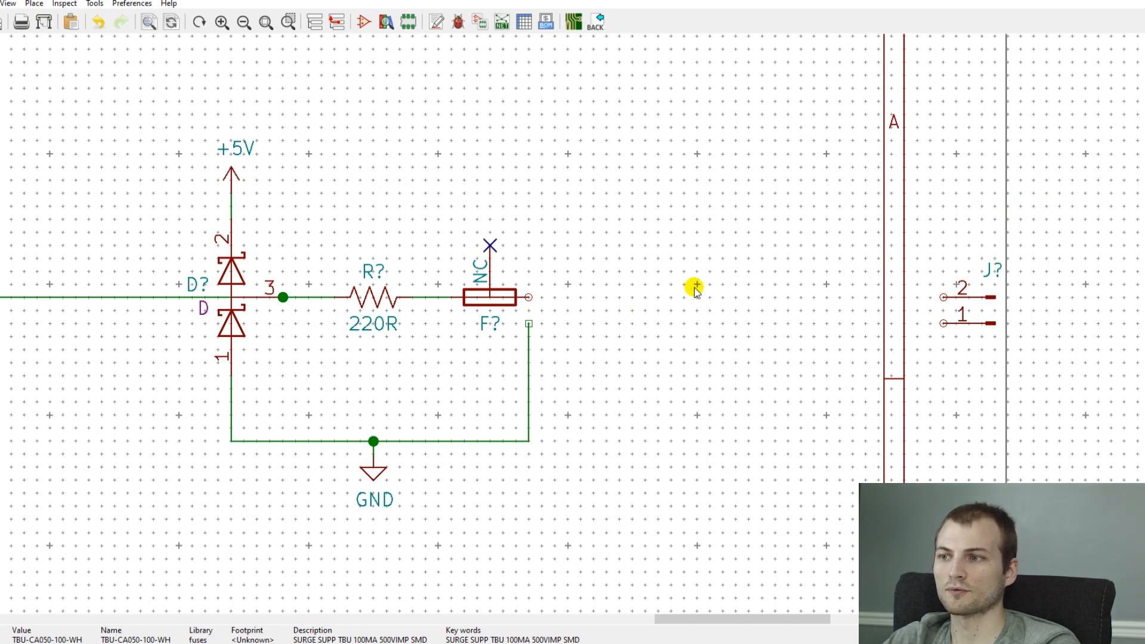
mouse_move(681, 235)
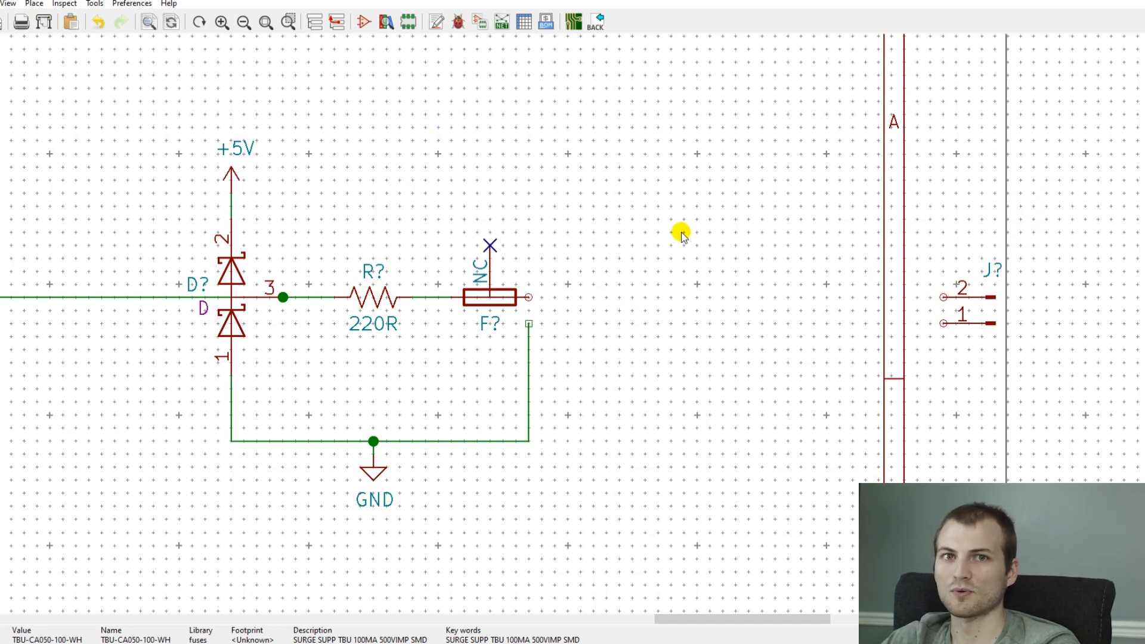
mouse_move(691, 244)
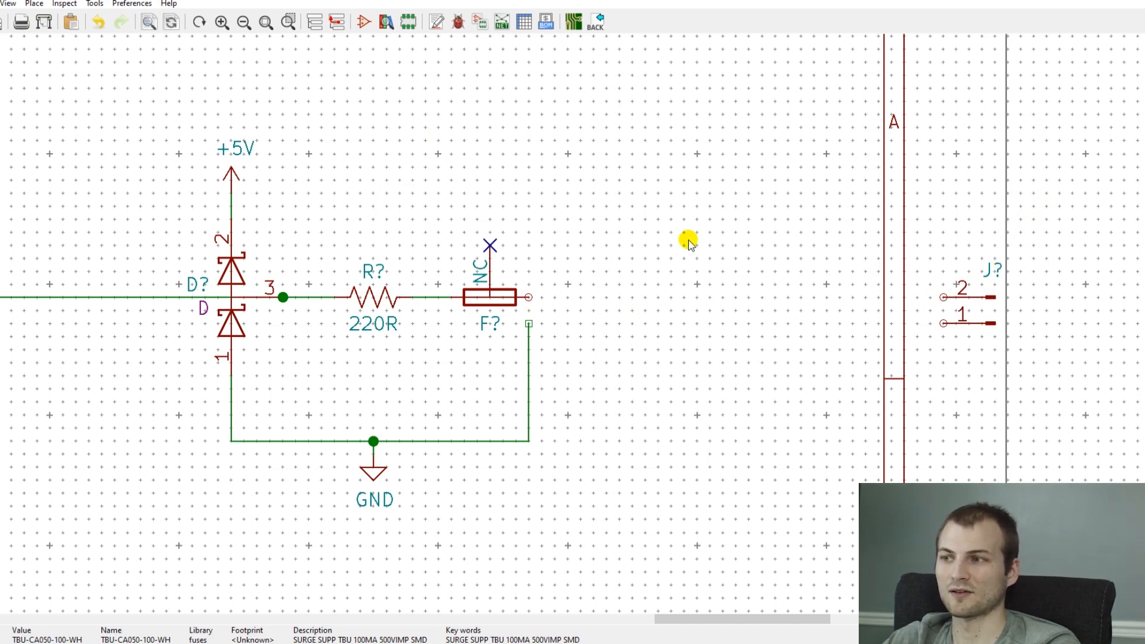
mouse_move(203, 349)
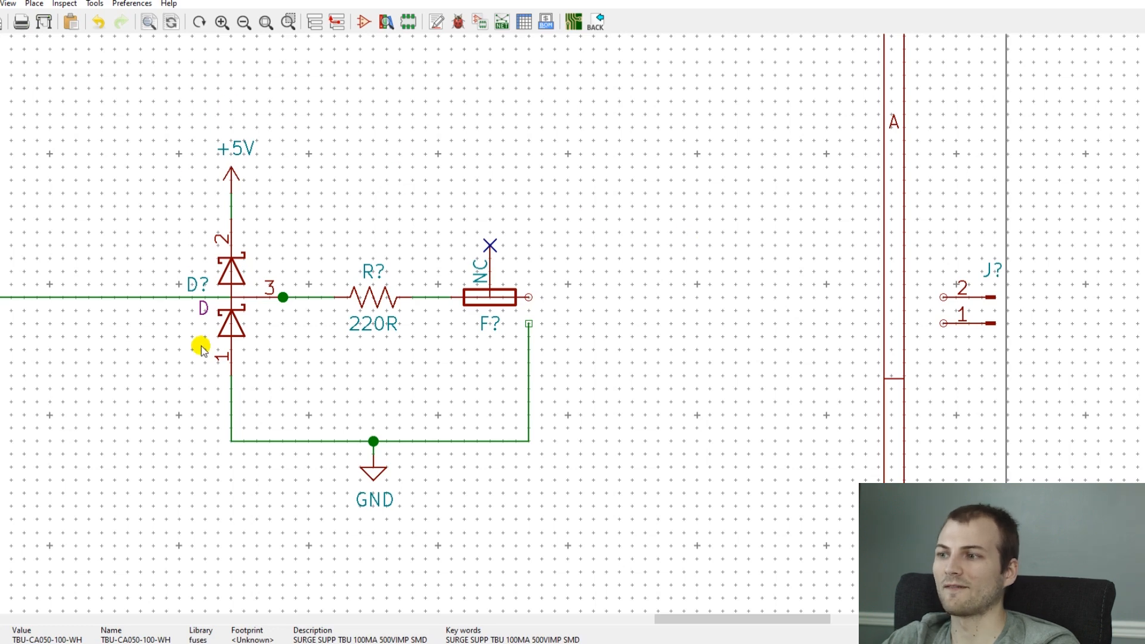
mouse_move(525, 220)
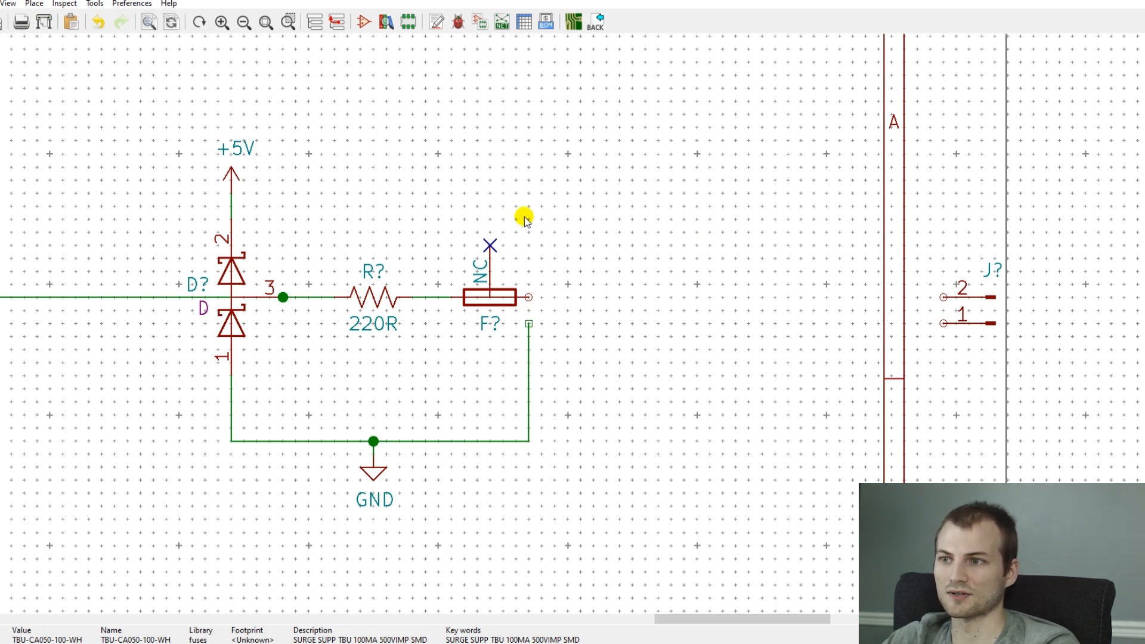
mouse_move(476, 217)
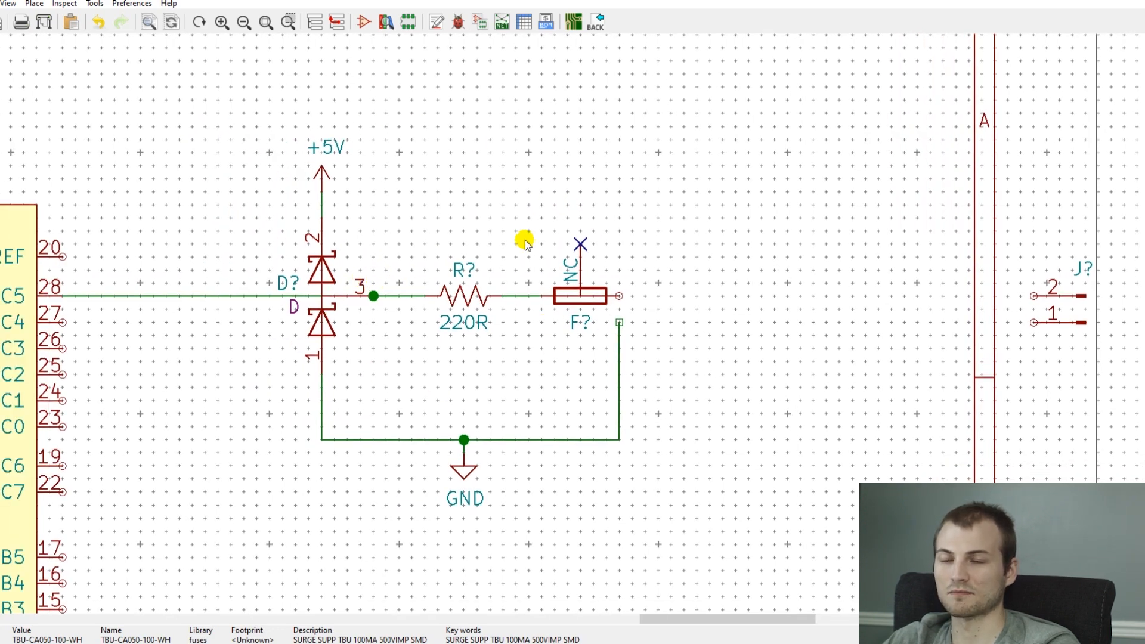
mouse_move(303, 121)
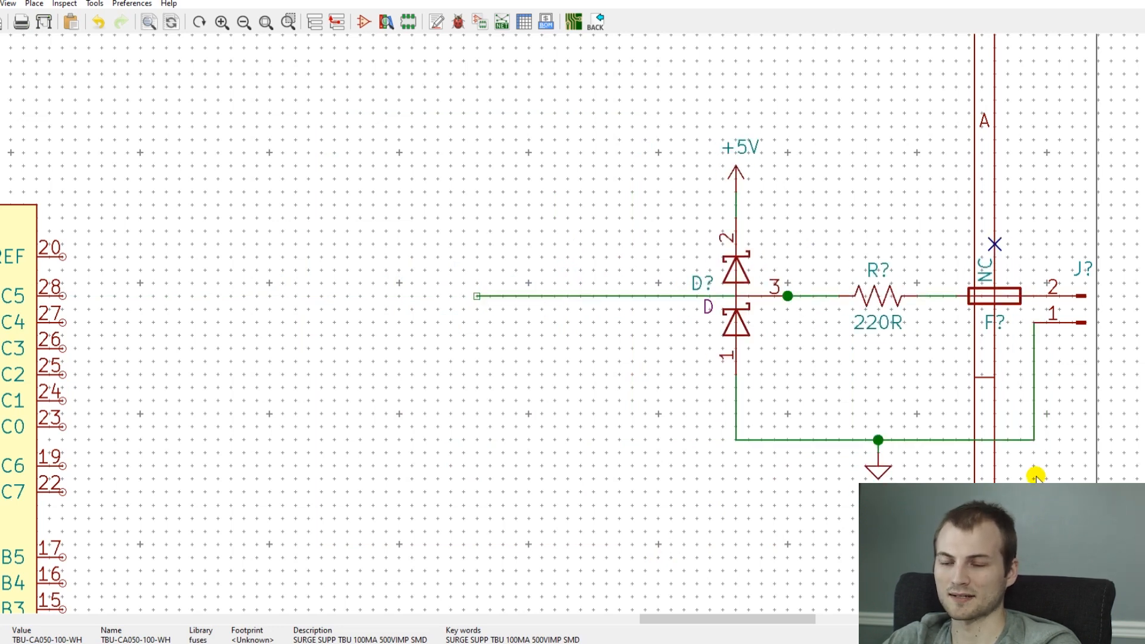
mouse_move(595, 134)
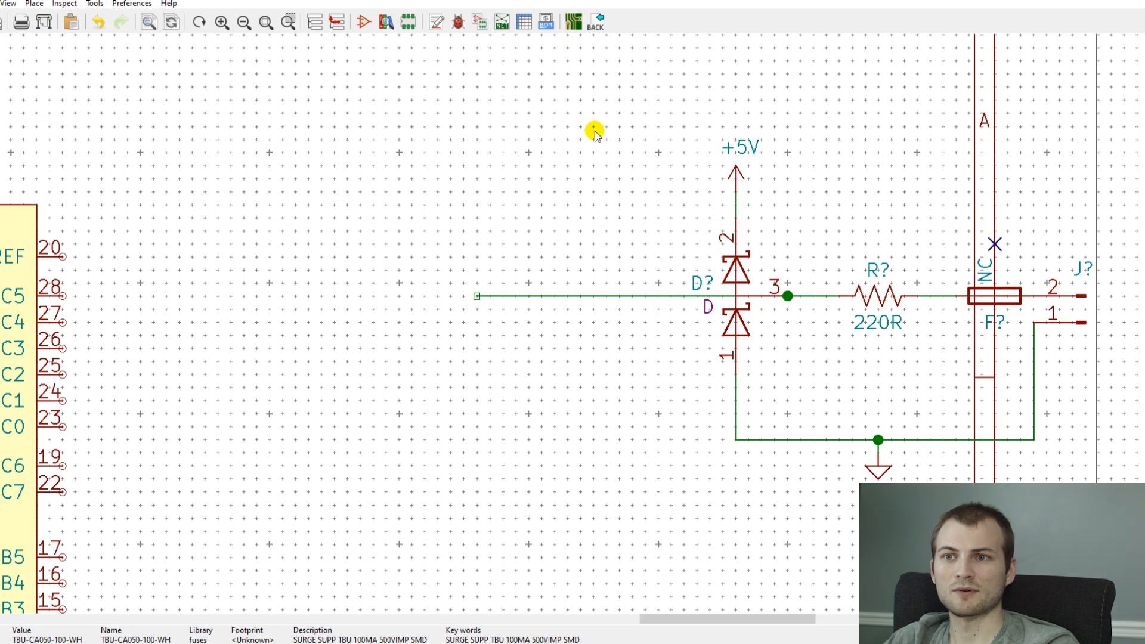